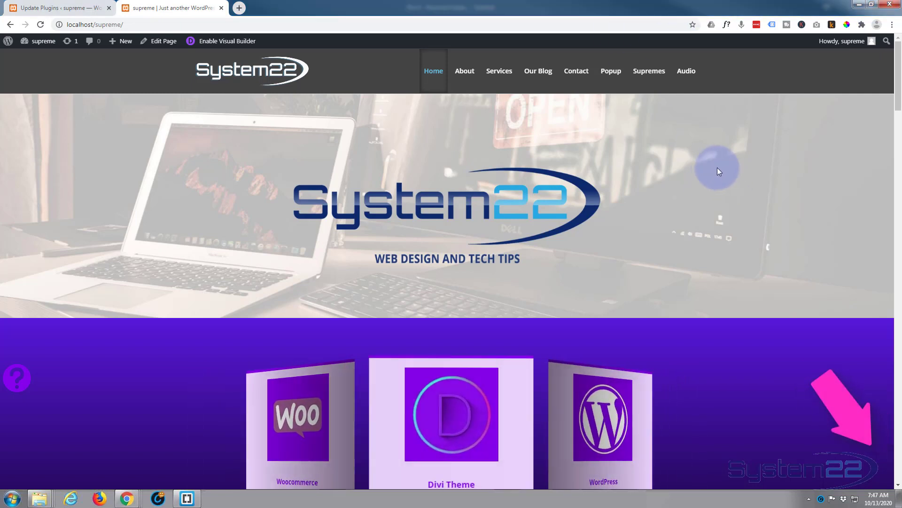
Step: Open the homepage in Divi's Visual Builder
scroll("down", 3)
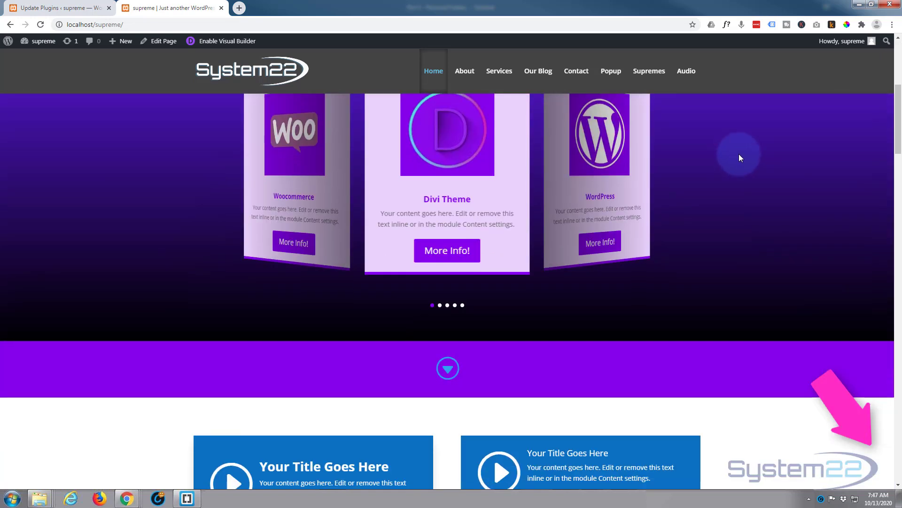
scroll("down", 3)
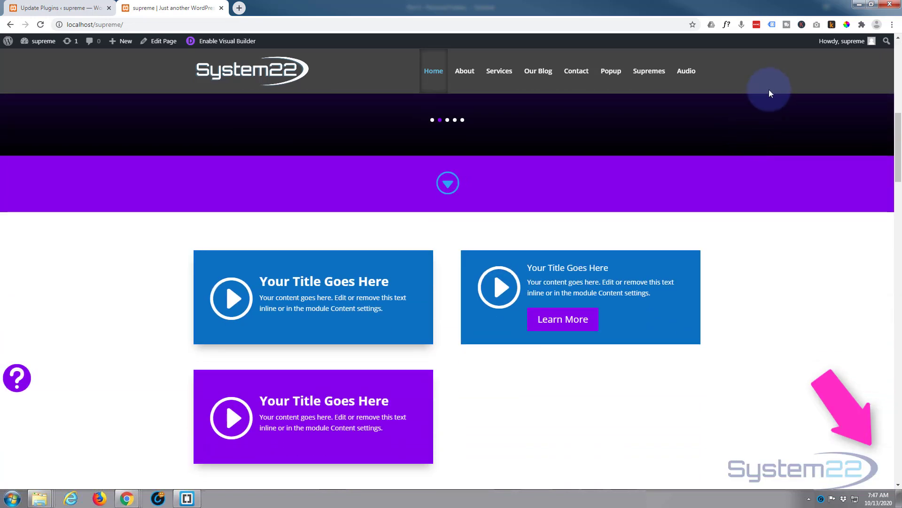
scroll("down", 3)
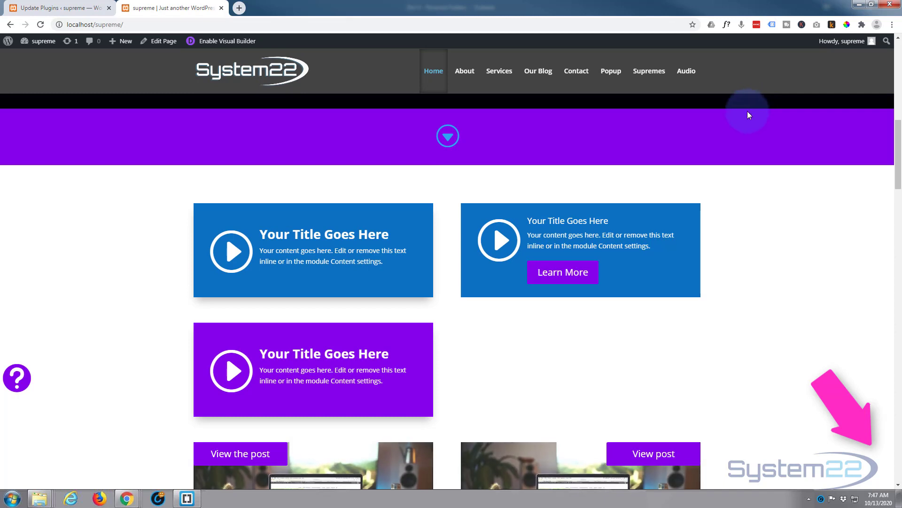
mouse_move(725, 197)
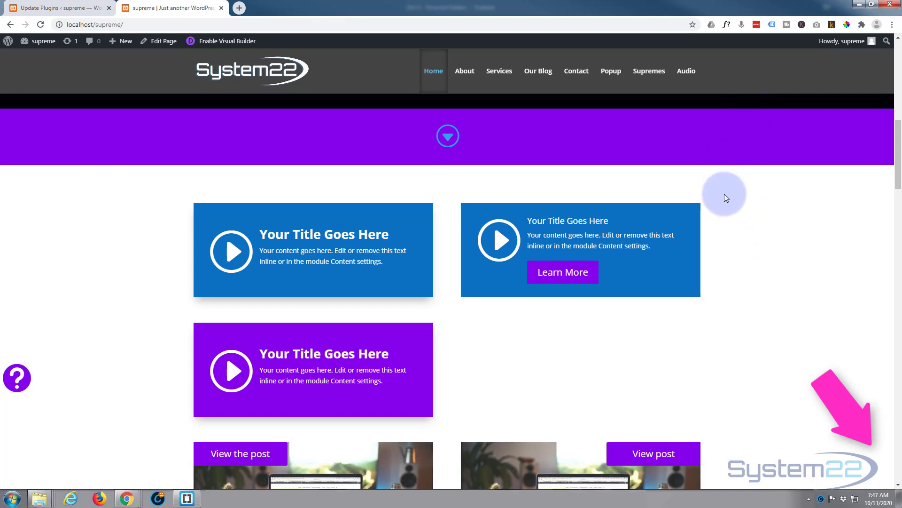
mouse_move(433, 188)
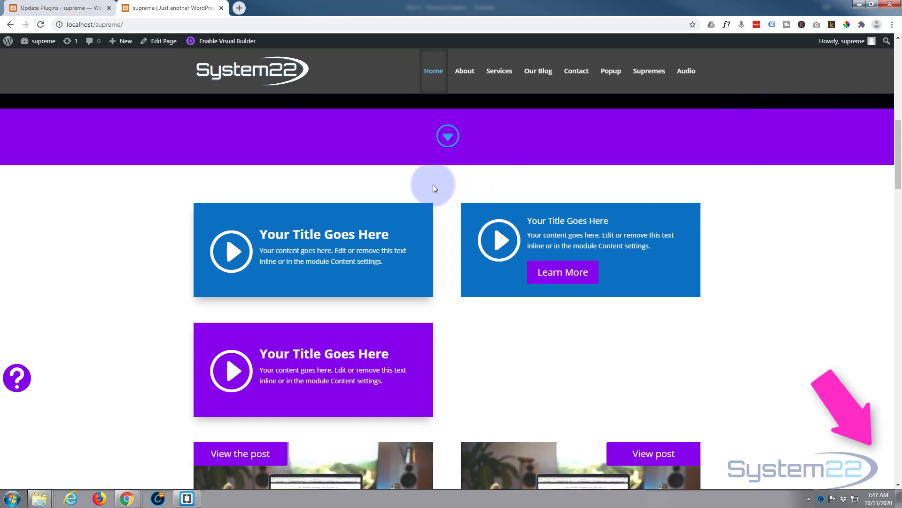
scroll("down", 3)
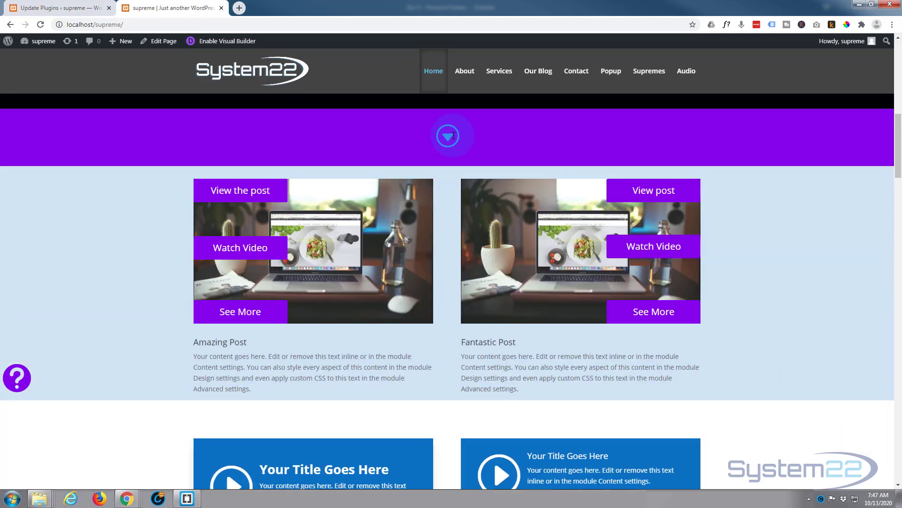
mouse_move(824, 386)
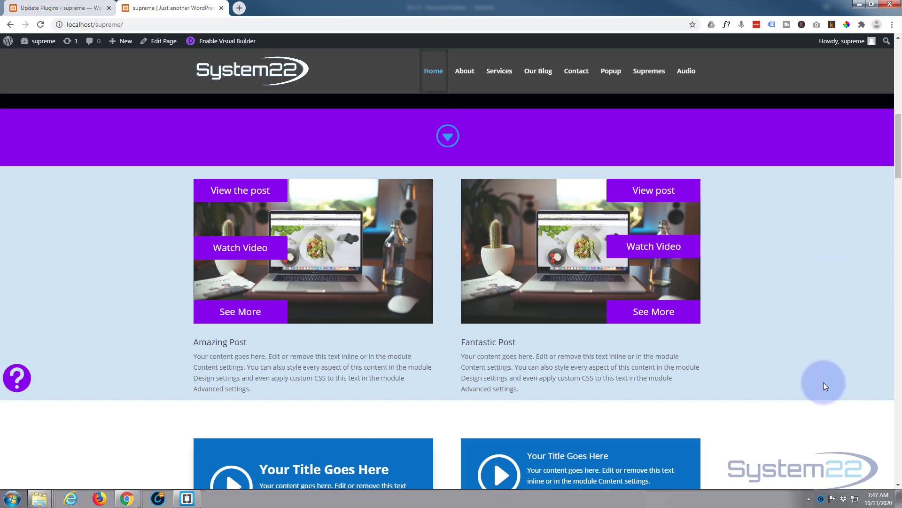
scroll("down", 3)
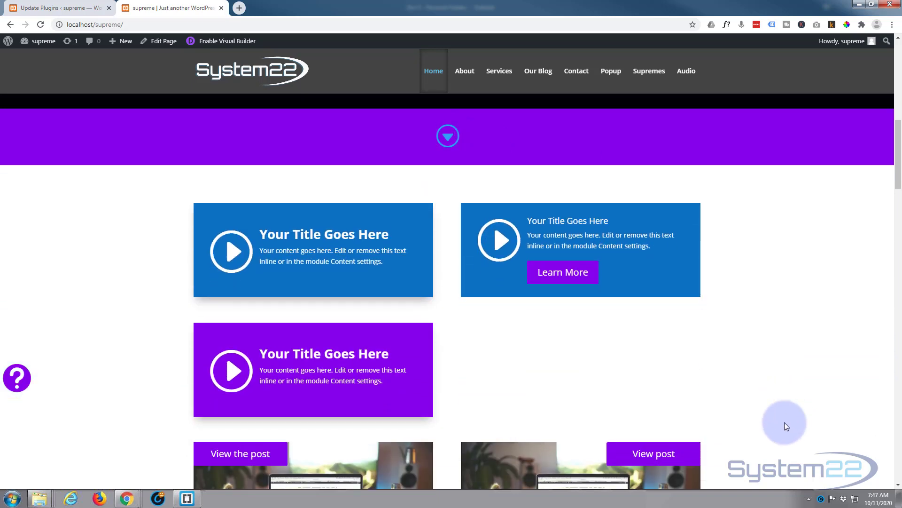
scroll("up", 3)
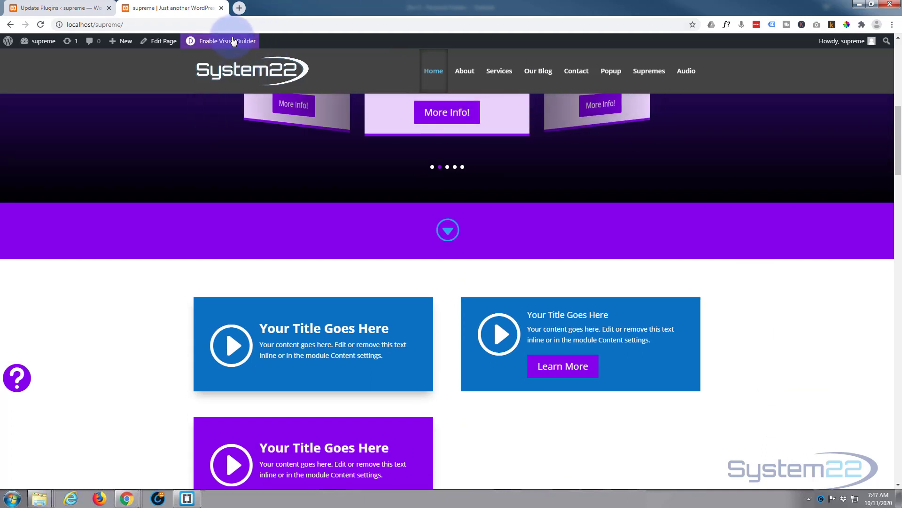
left_click(225, 41)
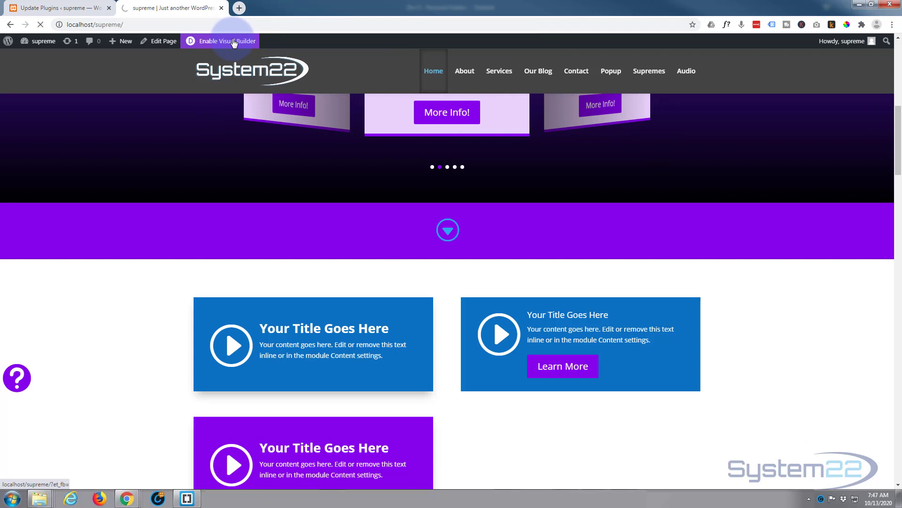
left_click(224, 41)
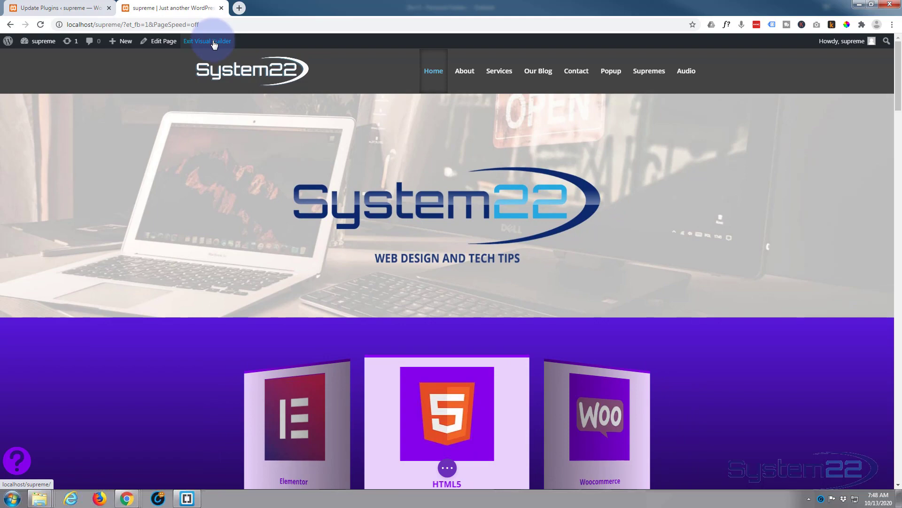
Step: Delete the existing purple down-arrow bar section
scroll("down", 3)
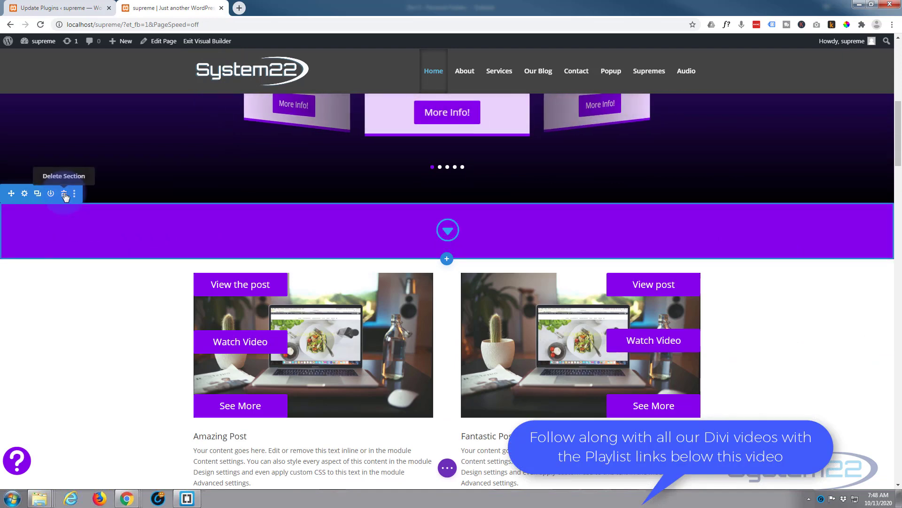
left_click(65, 193)
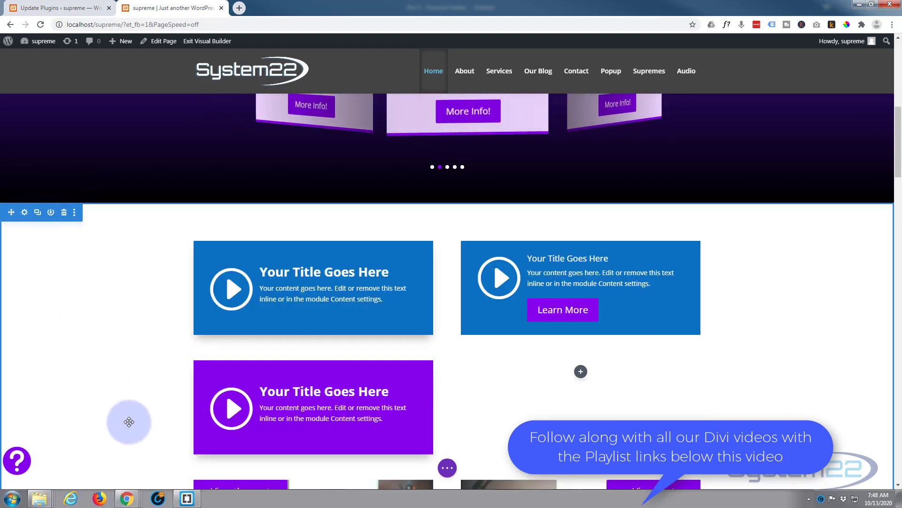
scroll("down", 3)
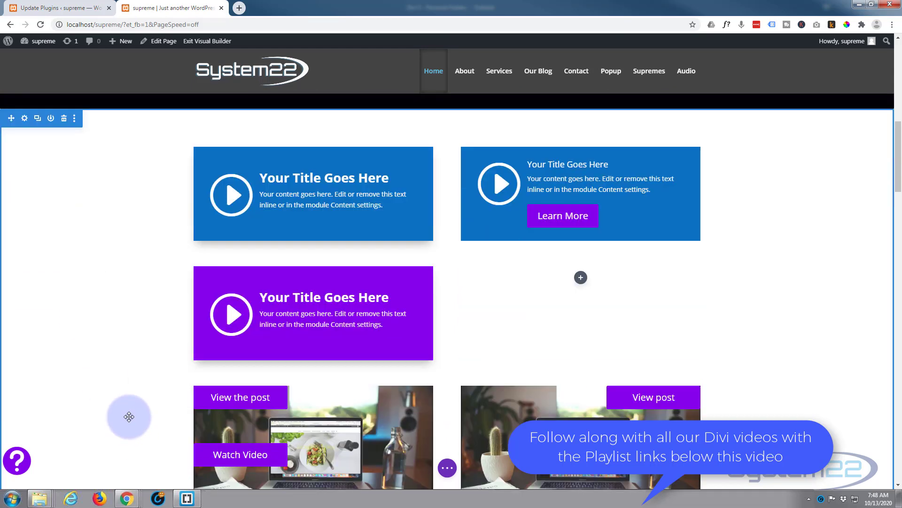
scroll("up", 3)
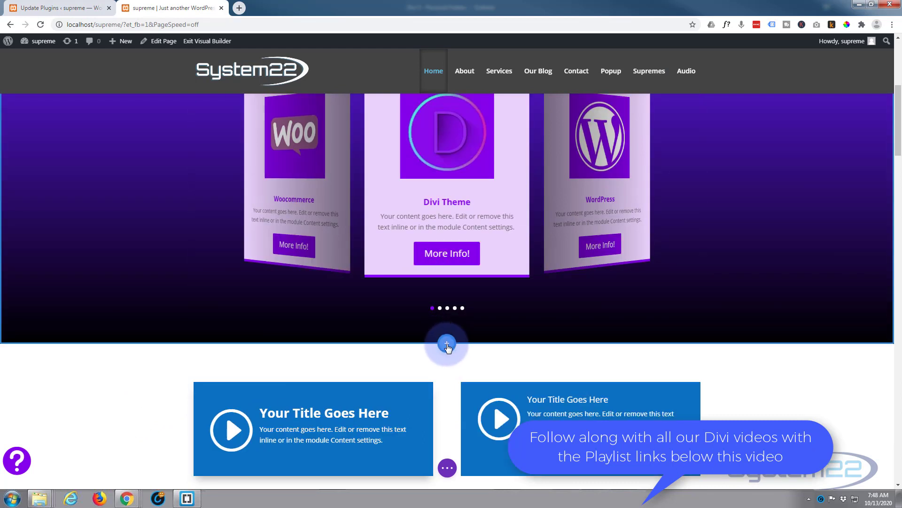
Step: Insert a section below the slider with a single-column row and a Blurb module
left_click(447, 344)
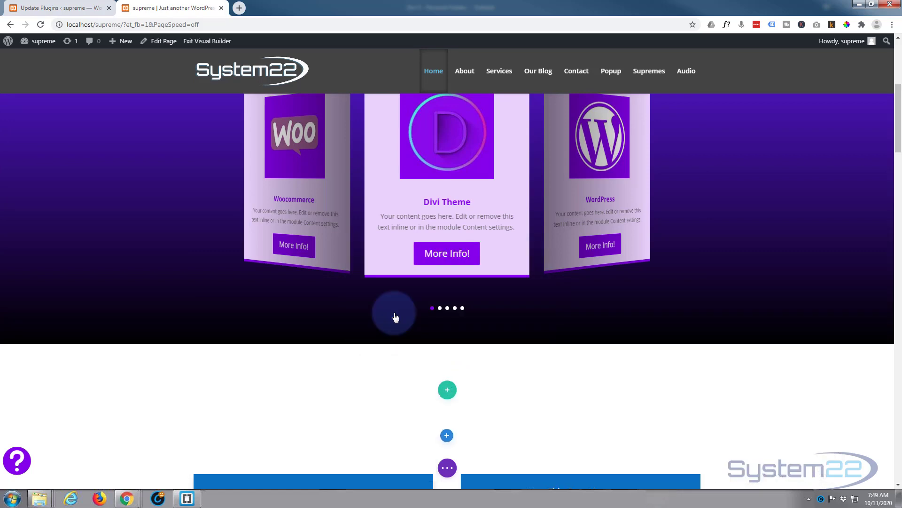
left_click(447, 390)
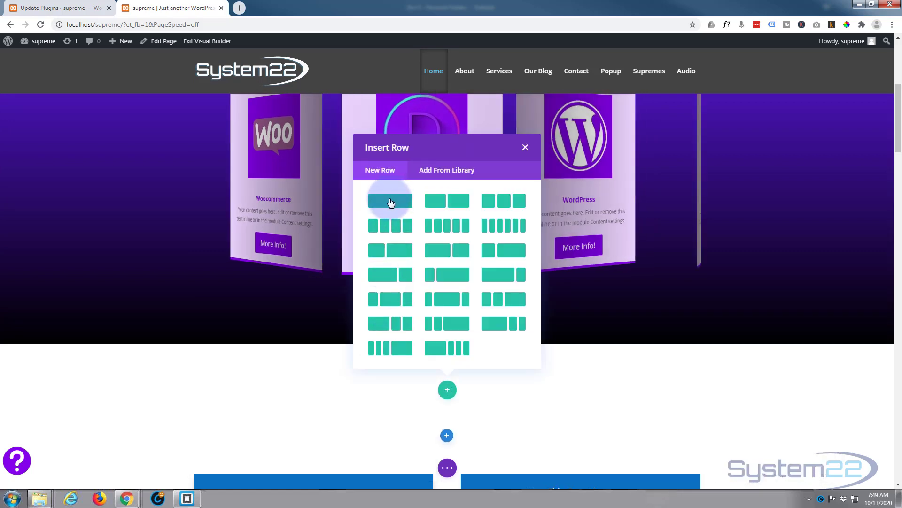
left_click(524, 147)
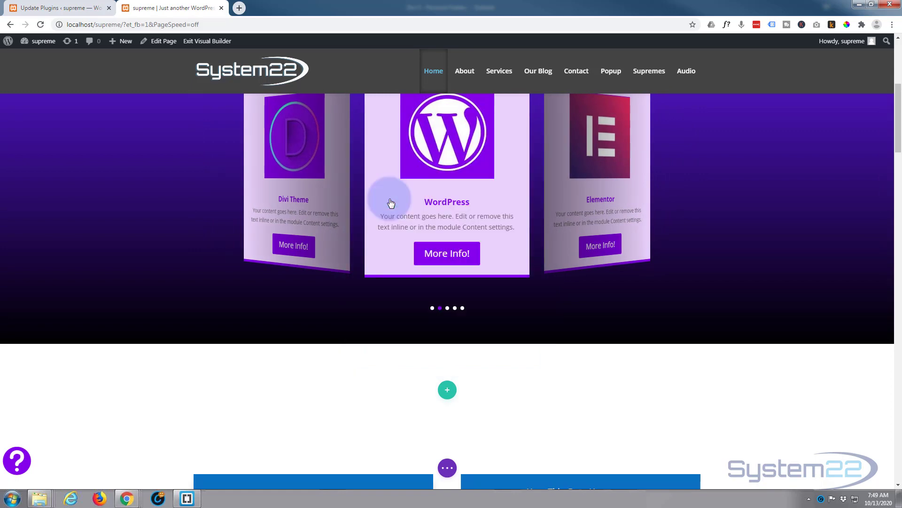
left_click(446, 390)
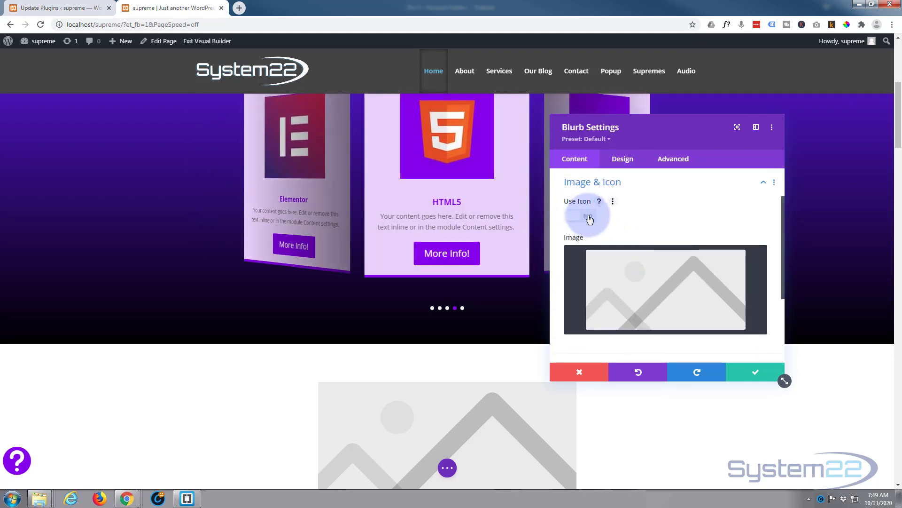
Step: Replace the blurb image with a circled down-arrow icon and give it a purple background
left_click(580, 215)
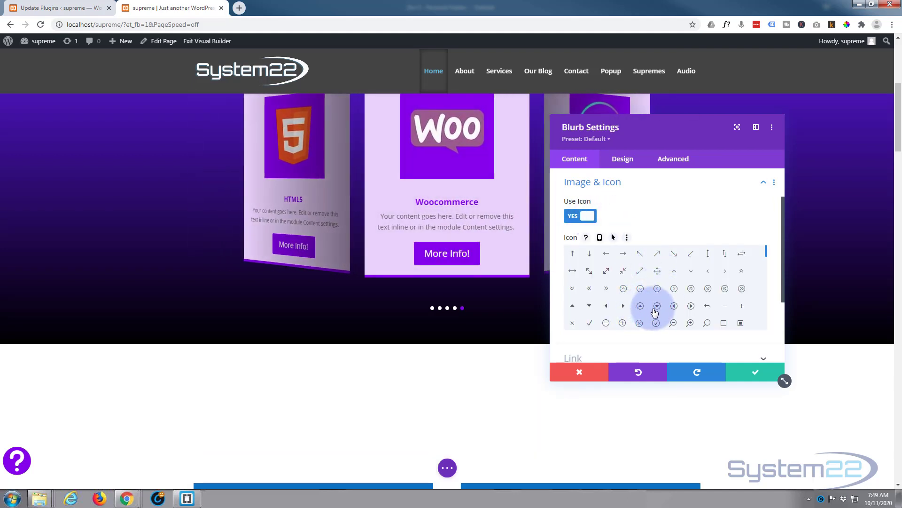
left_click(656, 306)
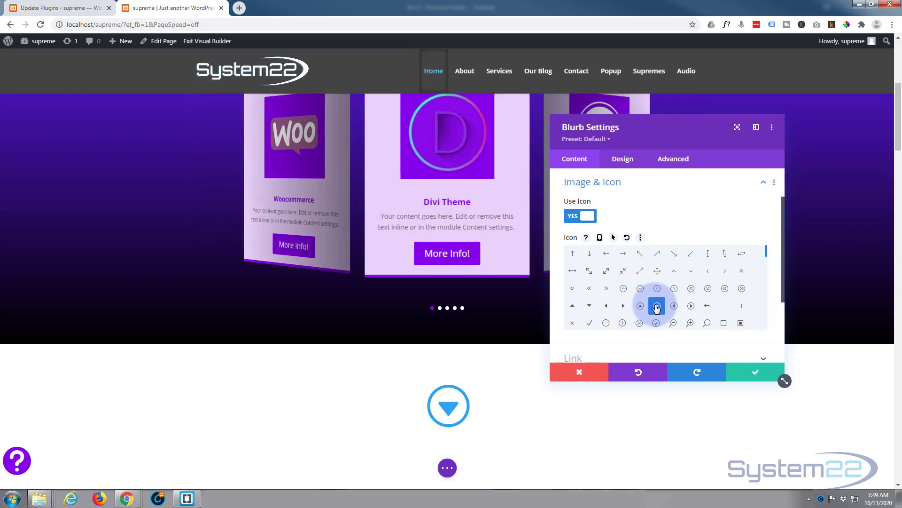
scroll("down", 3)
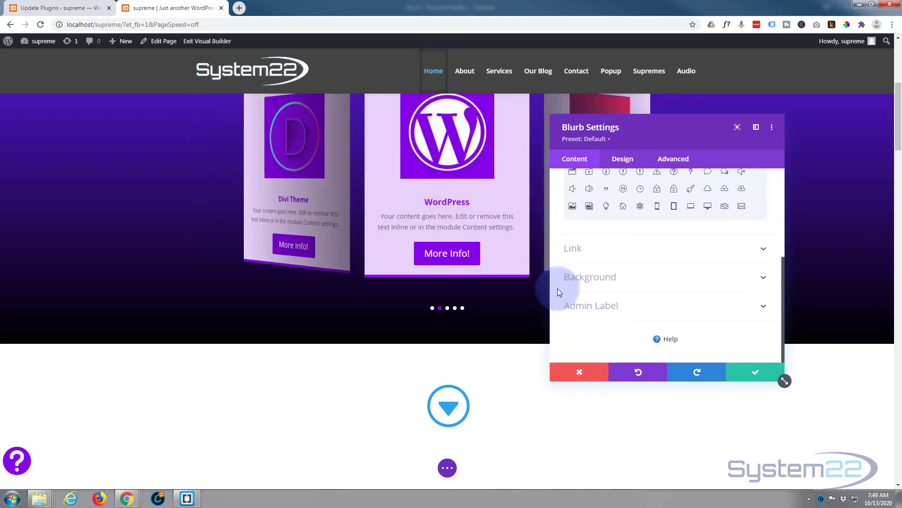
mouse_move(662, 282)
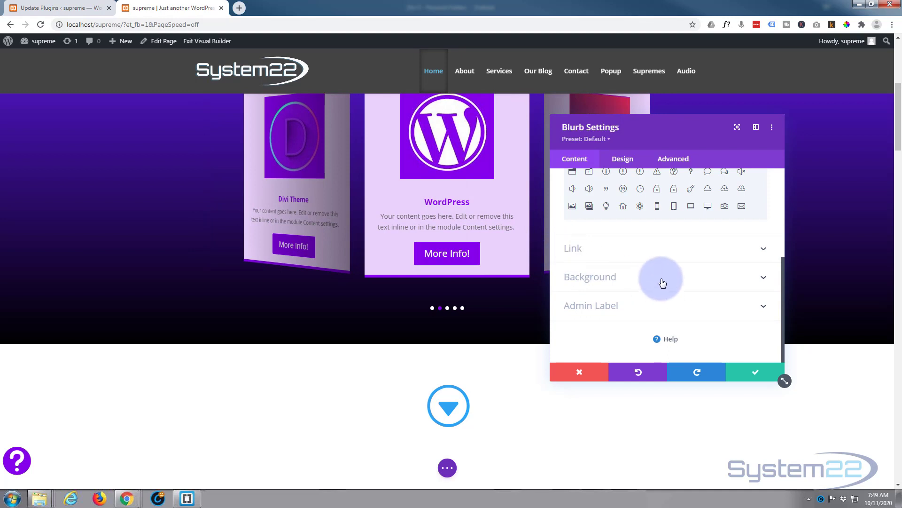
left_click(589, 277)
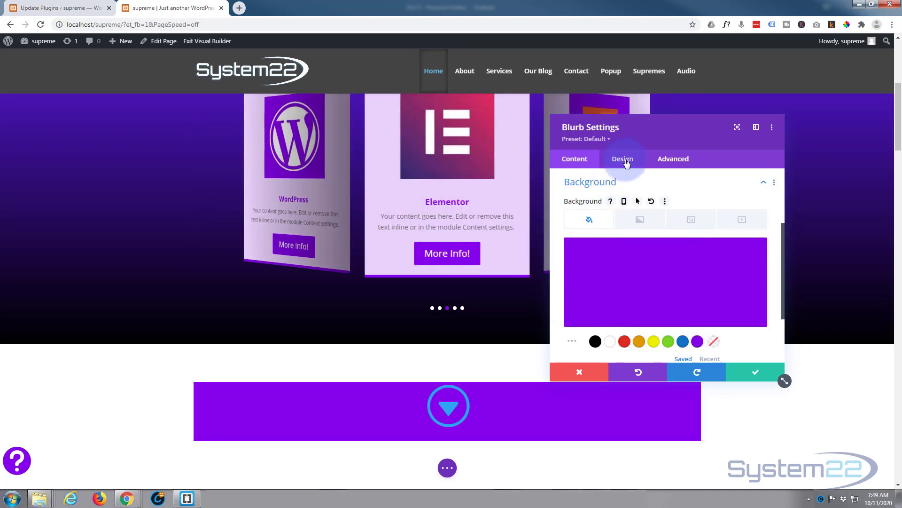
Step: Give the blurb icon a custom size, with 30px top and 10px bottom padding
left_click(622, 159)
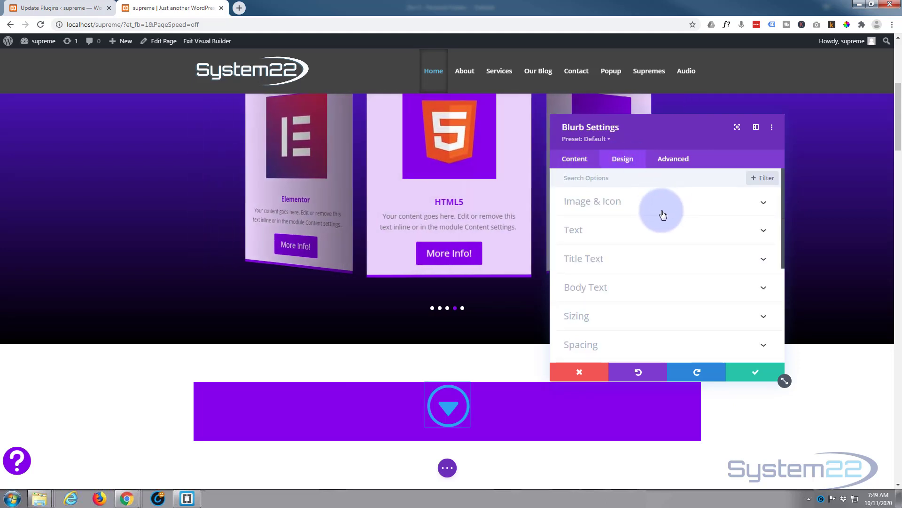
left_click(592, 201)
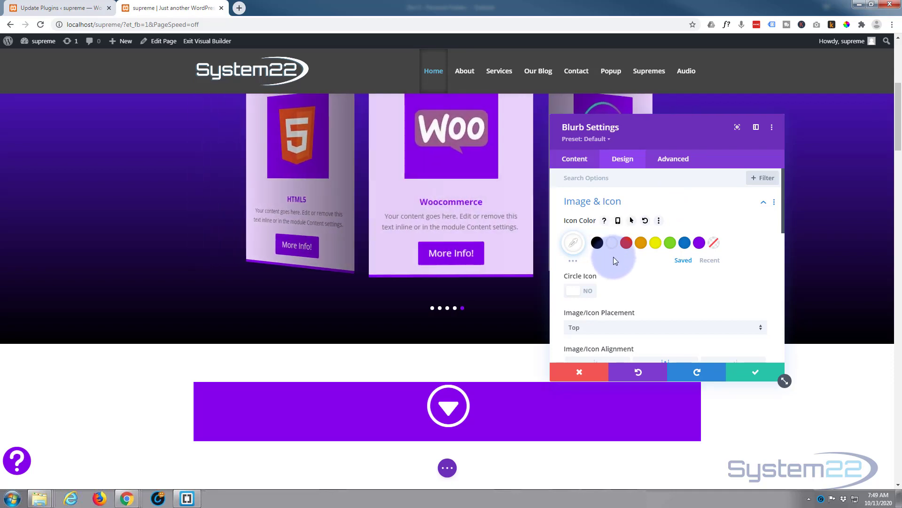
scroll("down", 3)
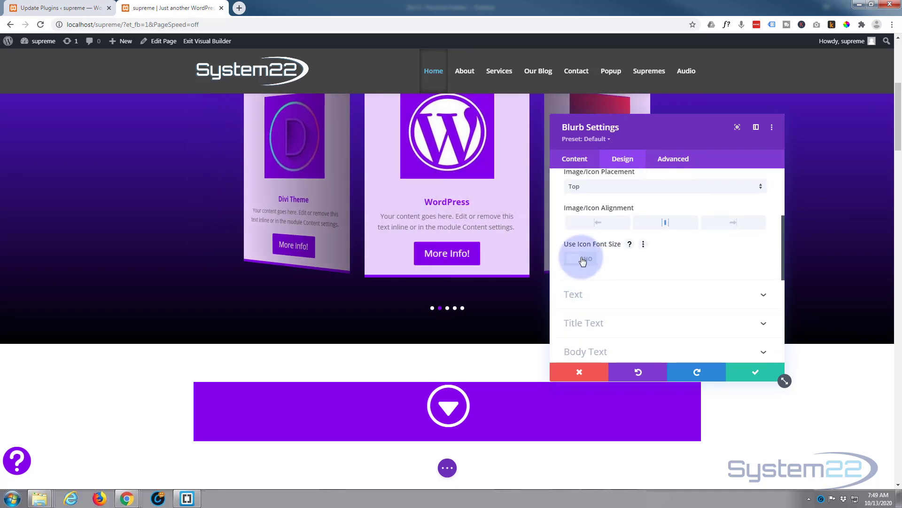
left_click(579, 258)
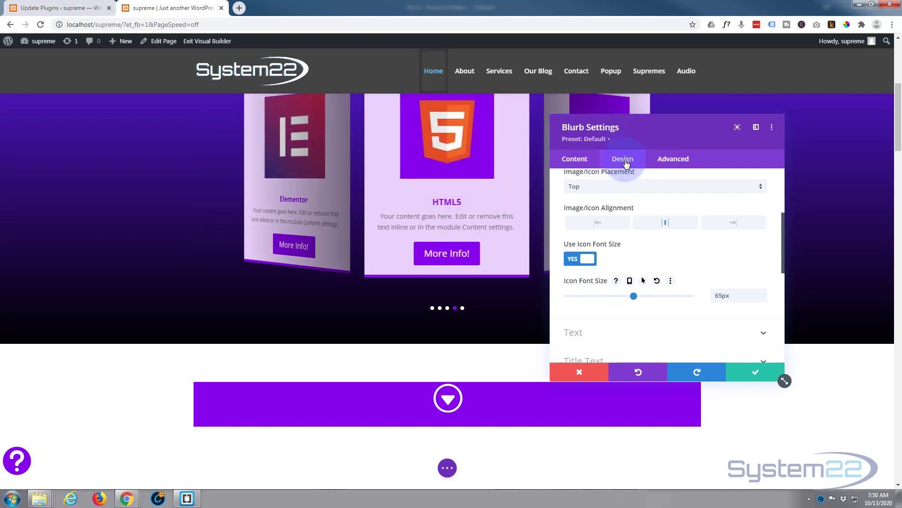
scroll("down", 3)
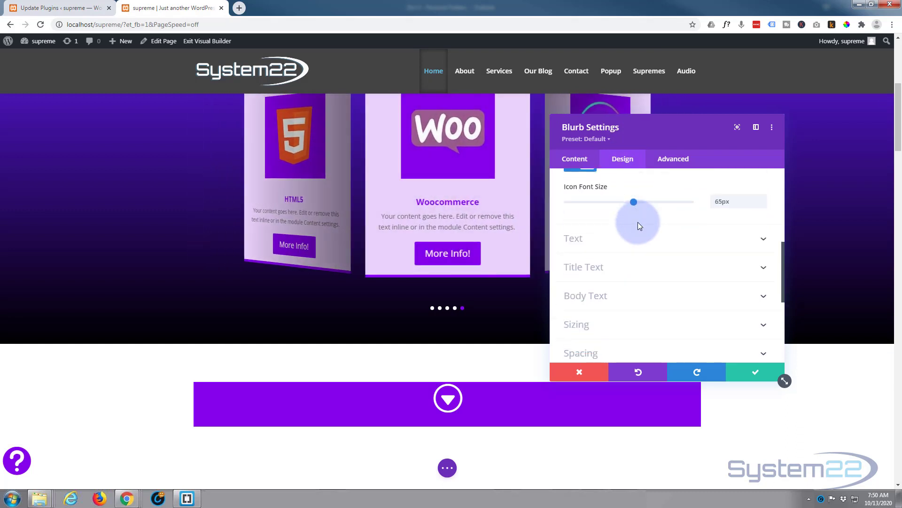
scroll("down", 3)
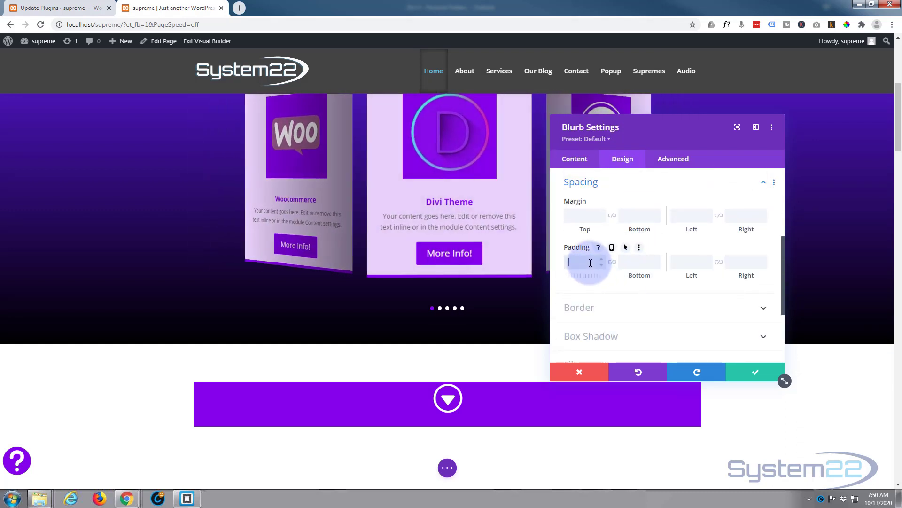
type("40")
left_click(640, 261)
type("10")
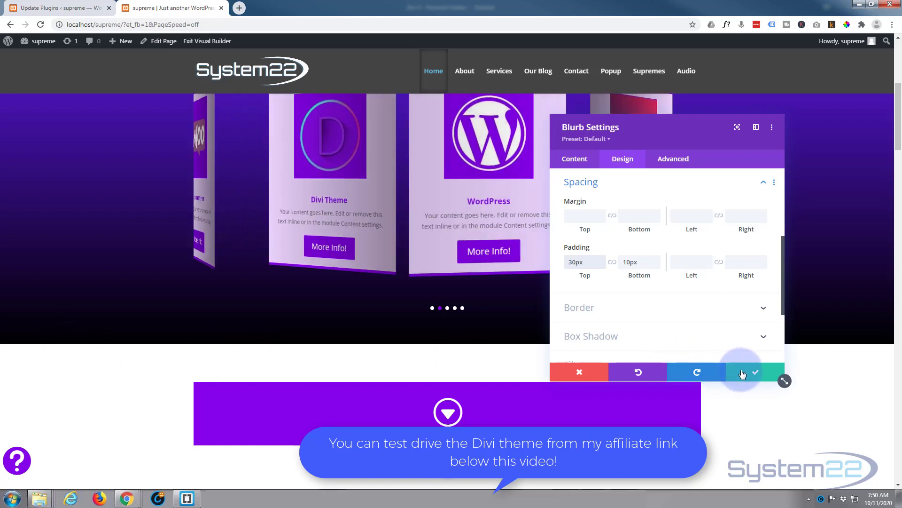
Step: Save the blurb, then set the section's top padding to 0px and save
left_click(756, 371)
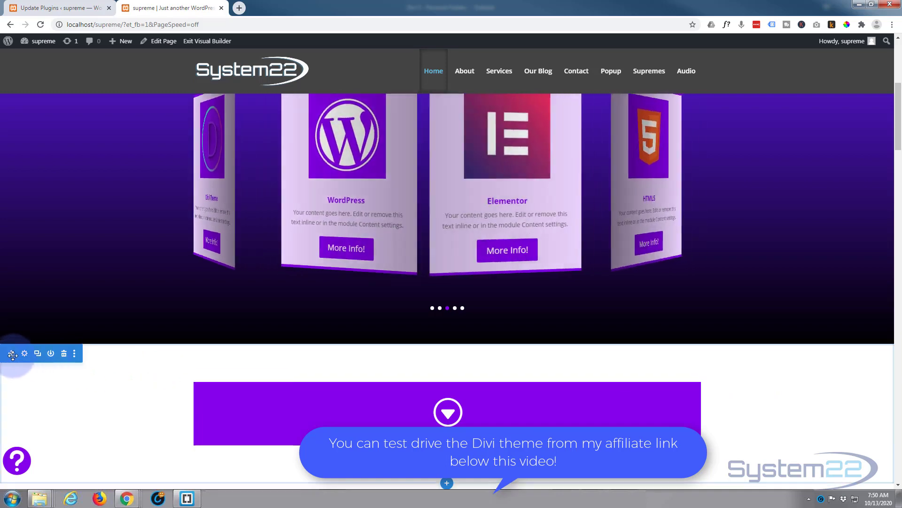
left_click(24, 354)
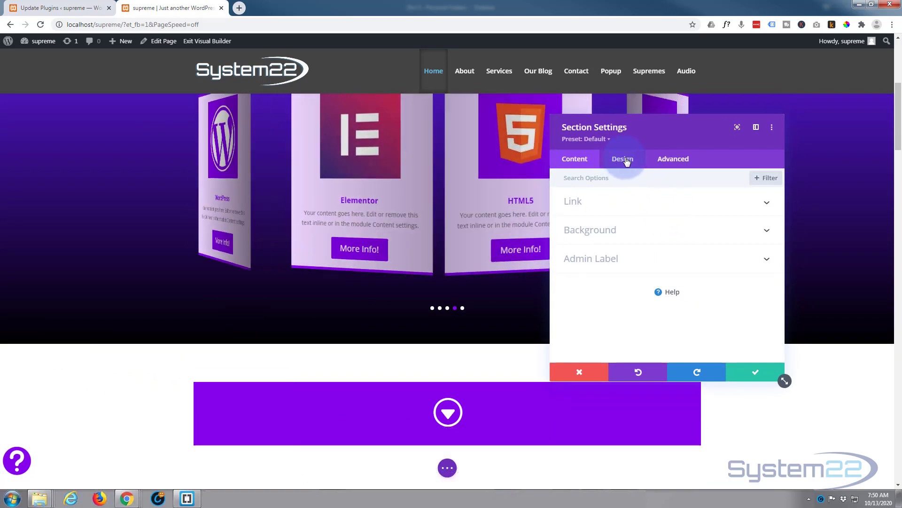
left_click(623, 158)
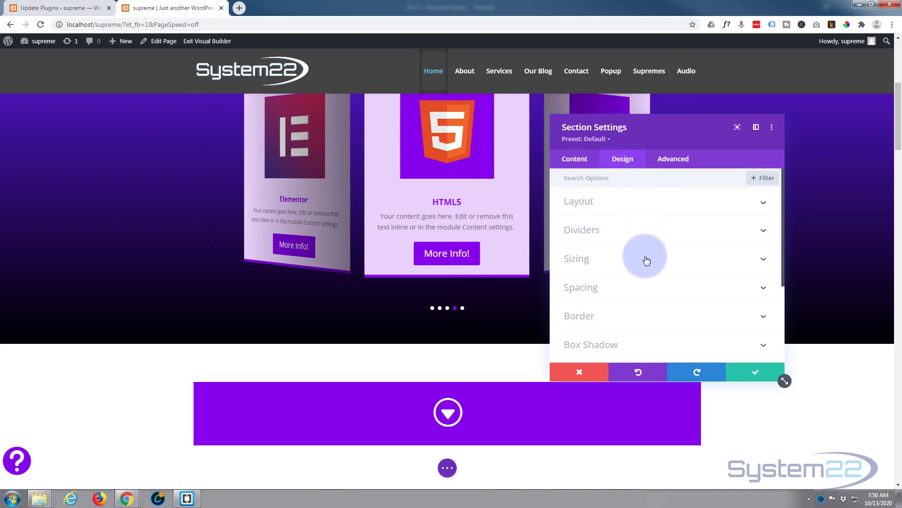
left_click(581, 287)
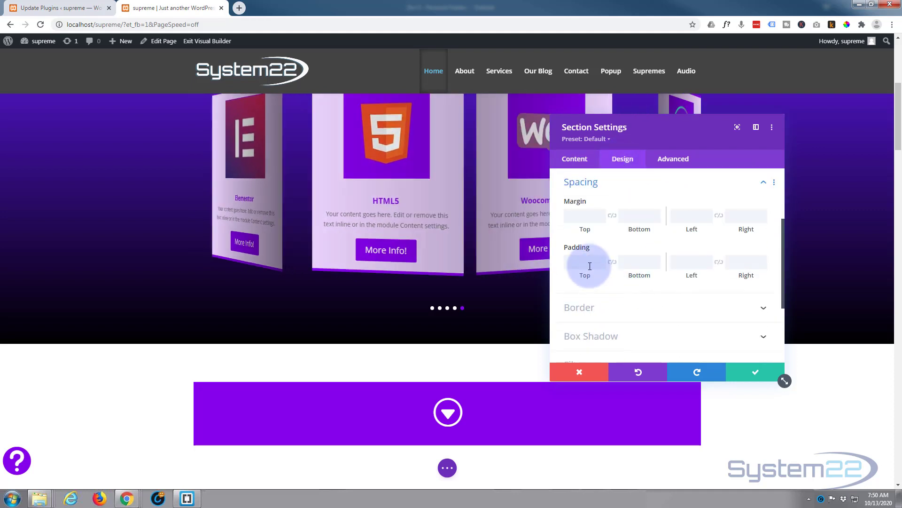
left_click(585, 262)
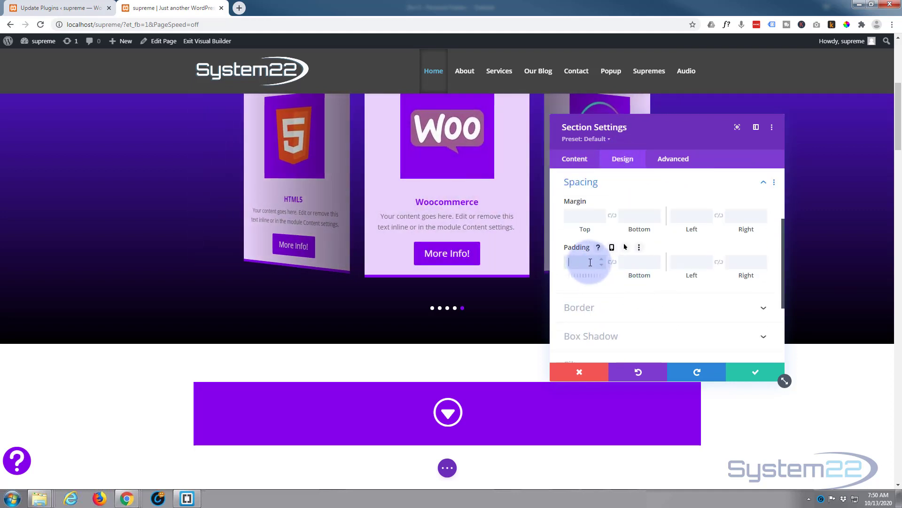
type("0px")
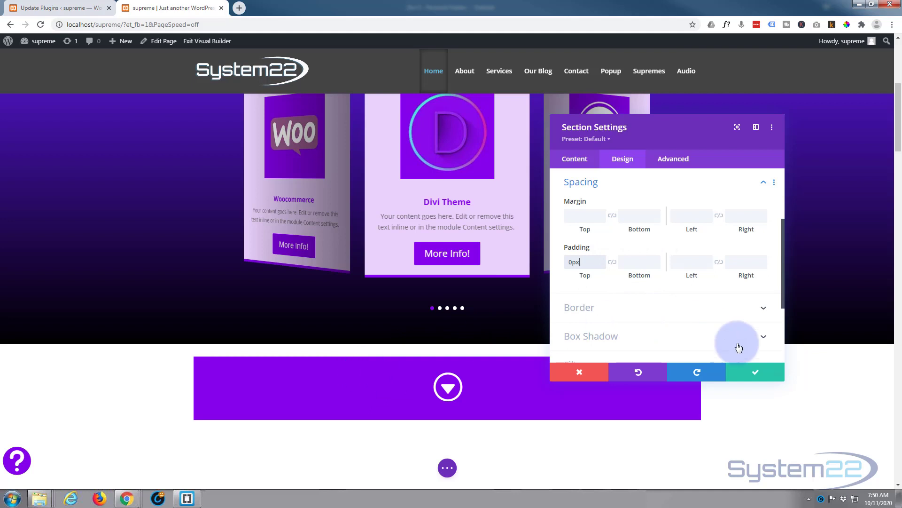
left_click(754, 372)
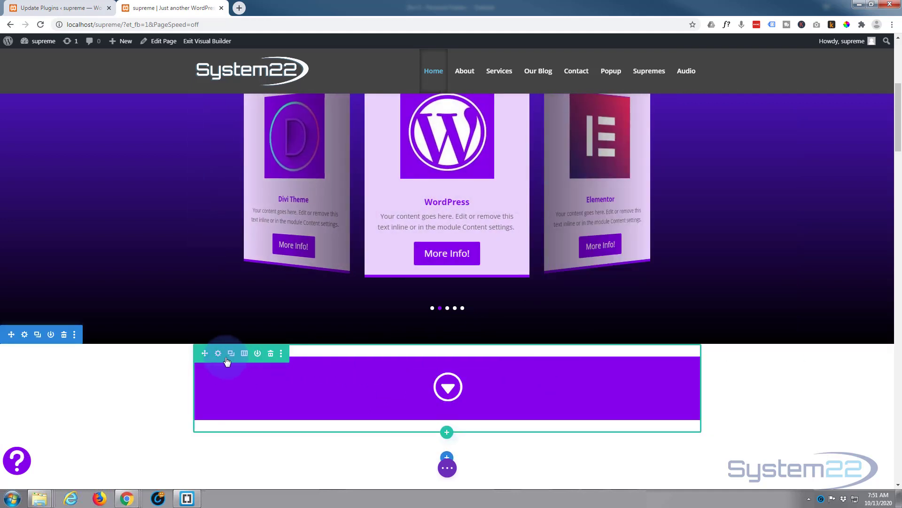
Step: Enter 0px as the arrow bar row's top padding under Design > Spacing
left_click(217, 353)
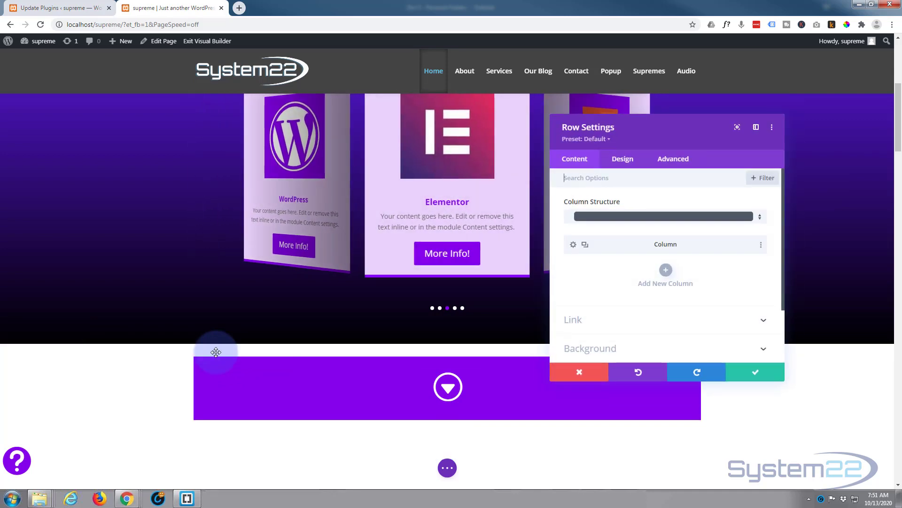
left_click(622, 159)
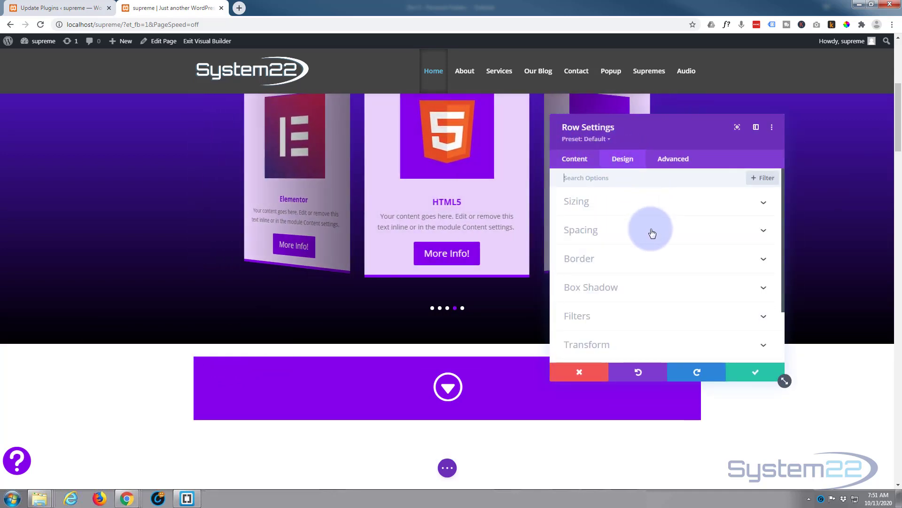
left_click(580, 230)
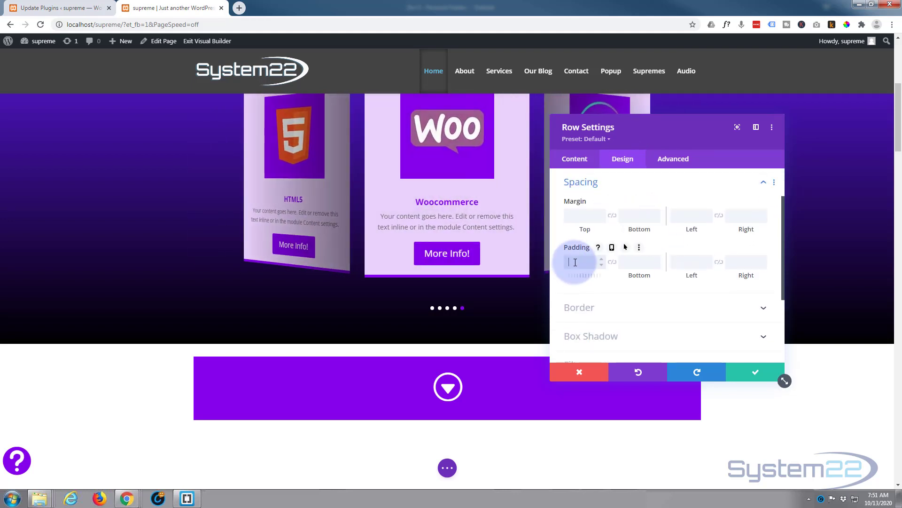
type("0")
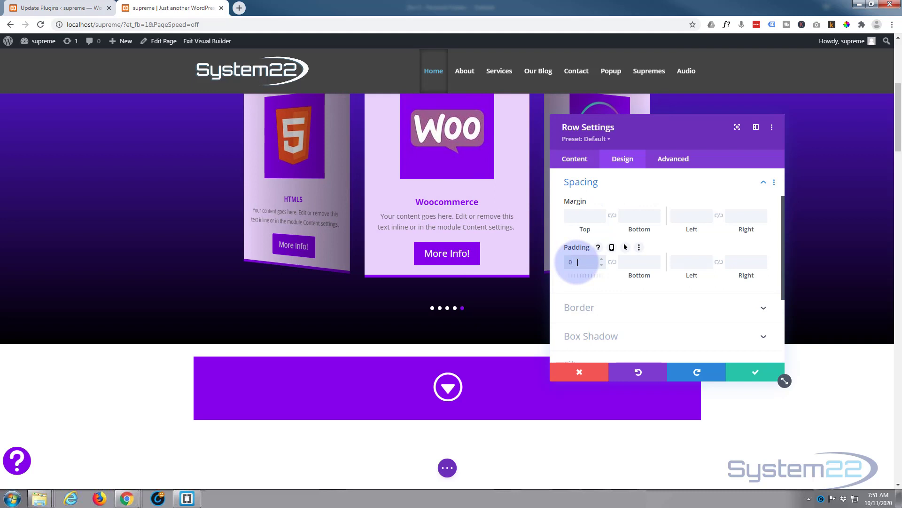
type("px")
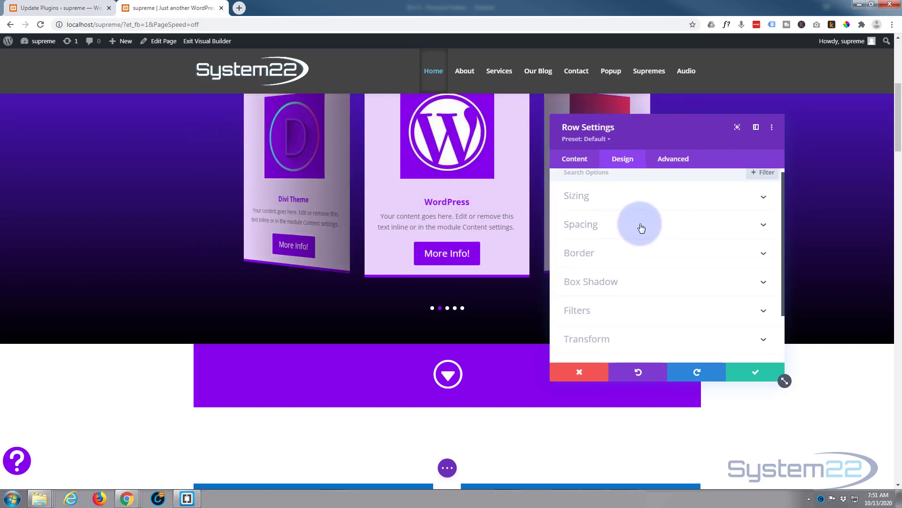
Step: Set the arrow bar row's width and max width to 100% and save
left_click(577, 196)
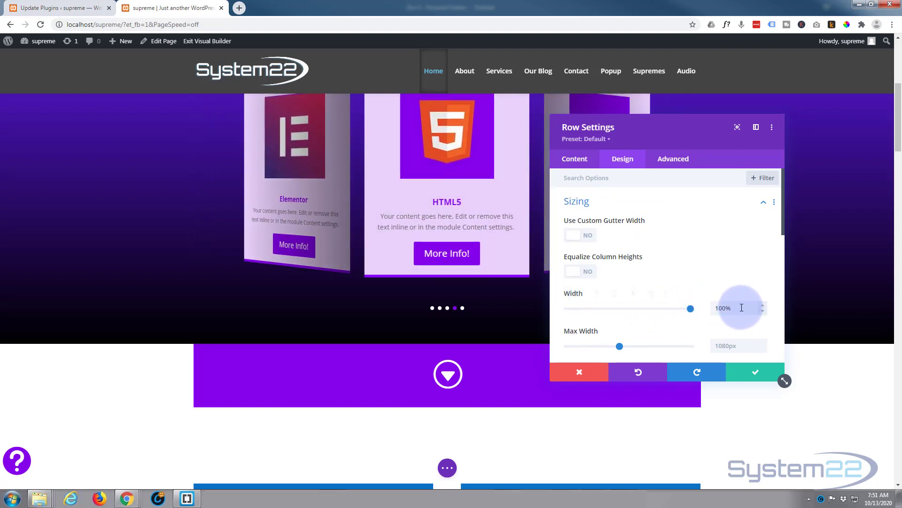
left_click(730, 307)
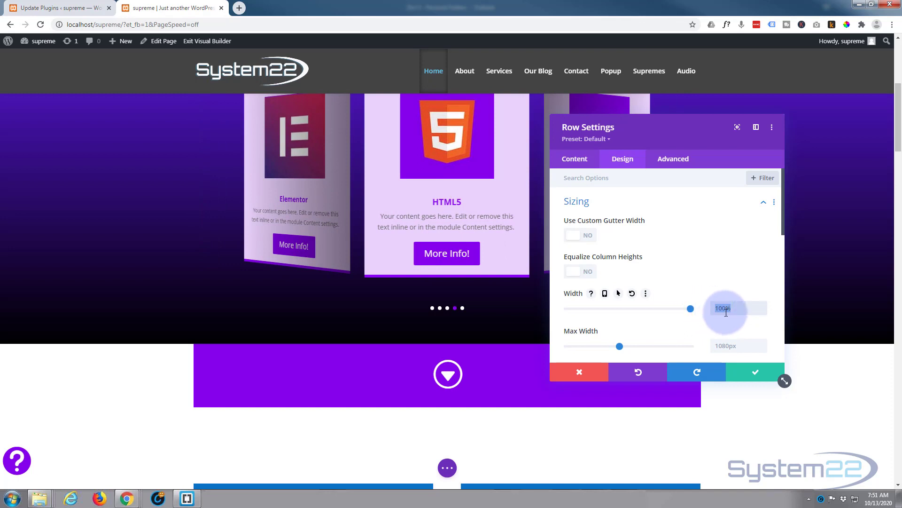
left_click(739, 345)
type("100")
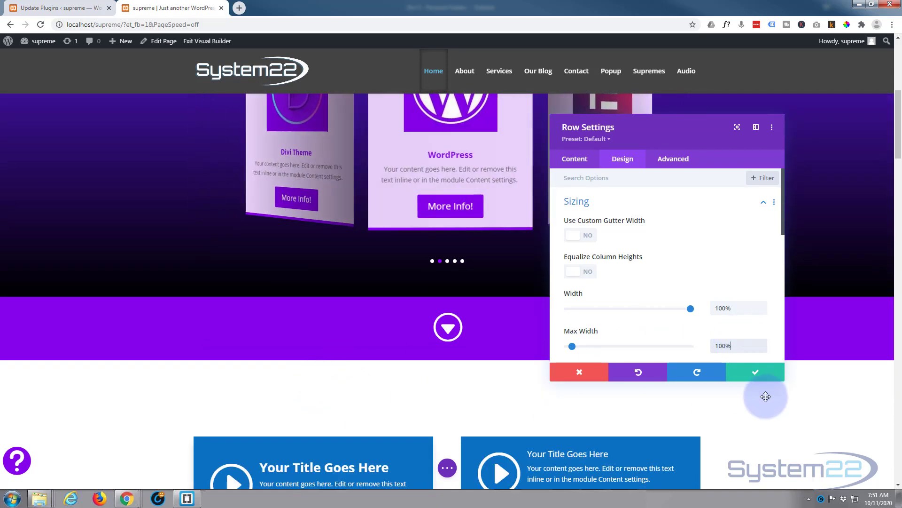
left_click(754, 371)
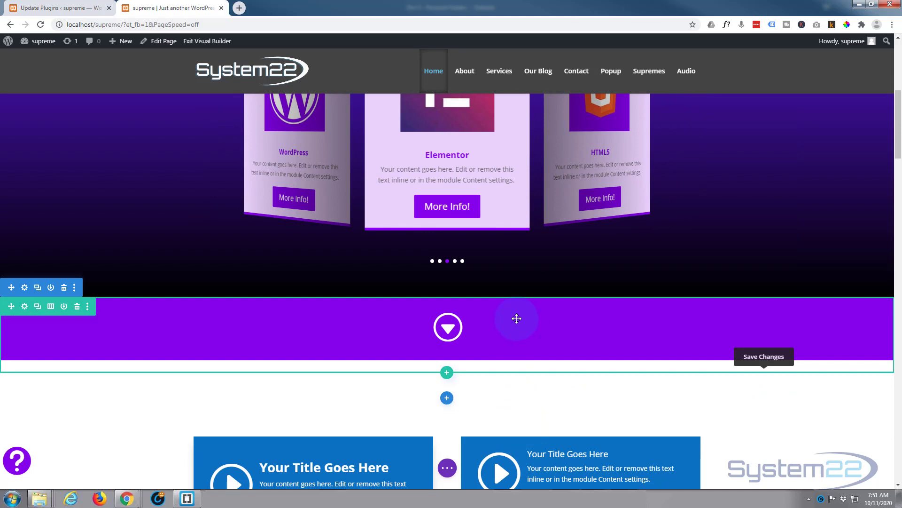
Step: Insert library row rw1 below the arrow bar and check its two post cards
scroll("down", 3)
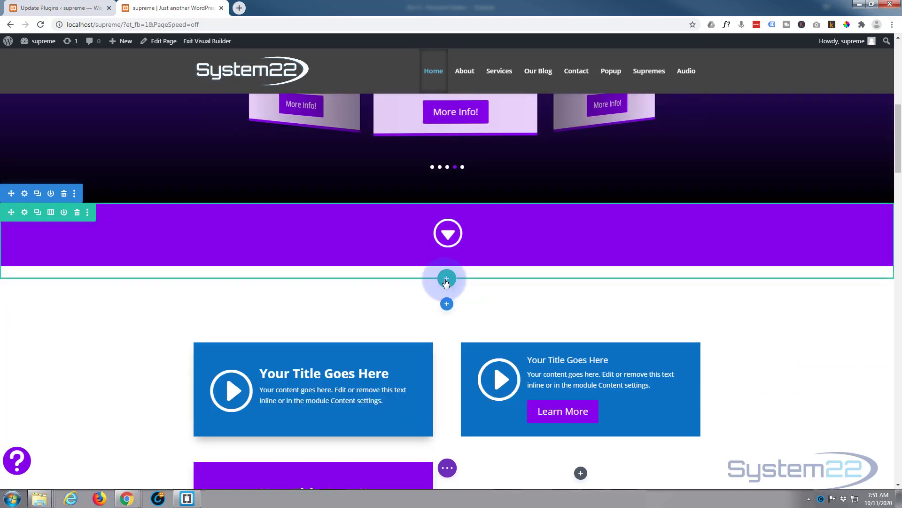
left_click(446, 279)
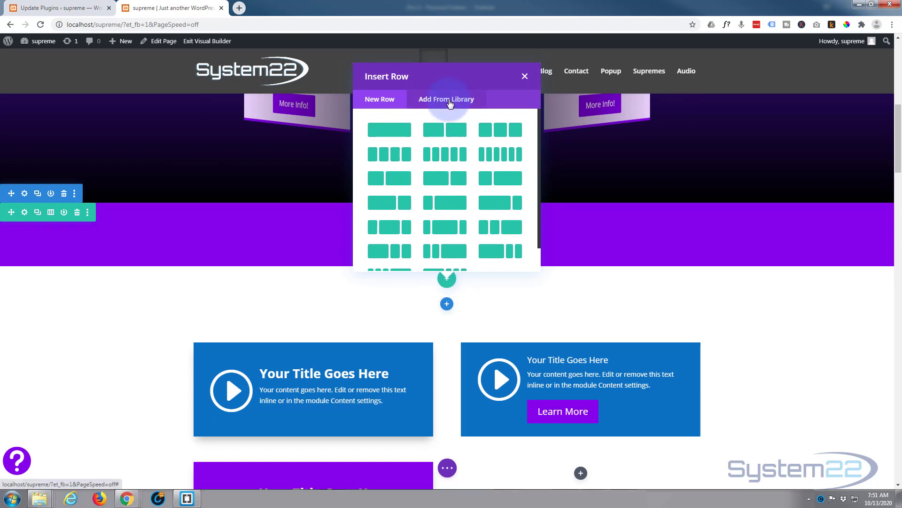
left_click(446, 98)
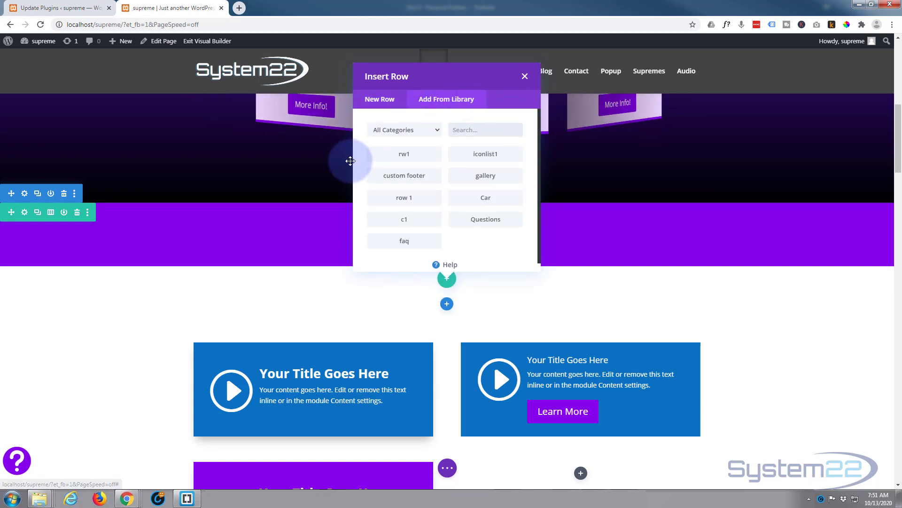
mouse_move(403, 154)
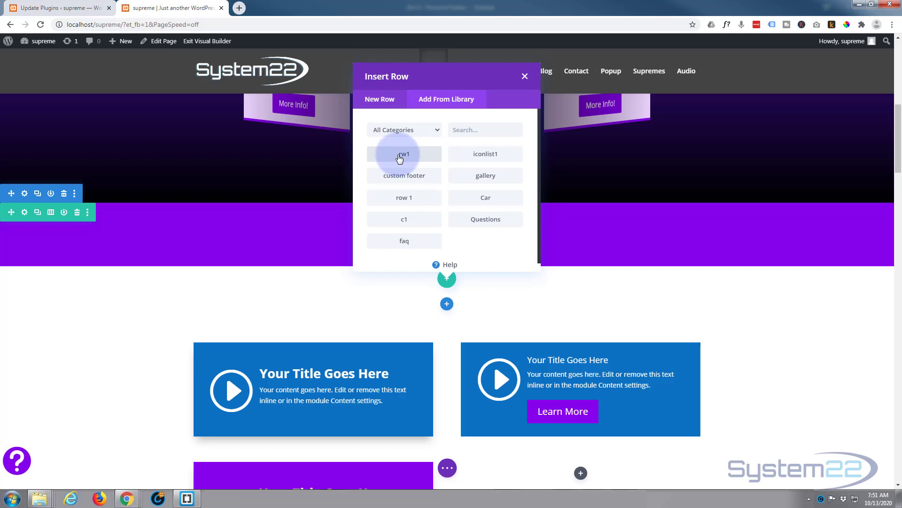
left_click(403, 154)
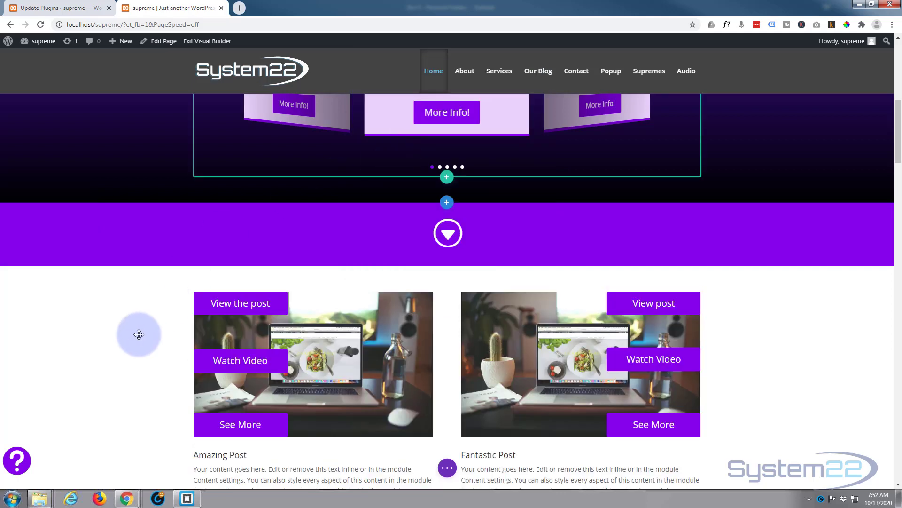
scroll("down", 3)
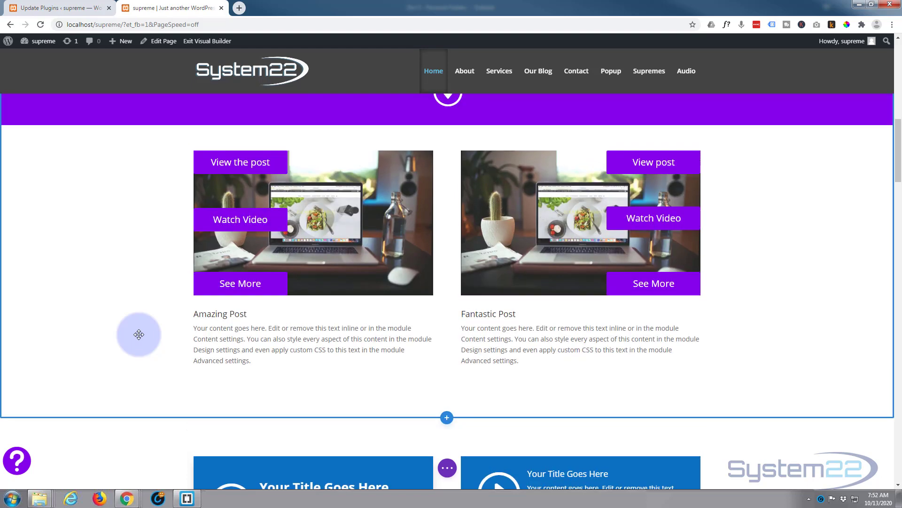
scroll("up", 3)
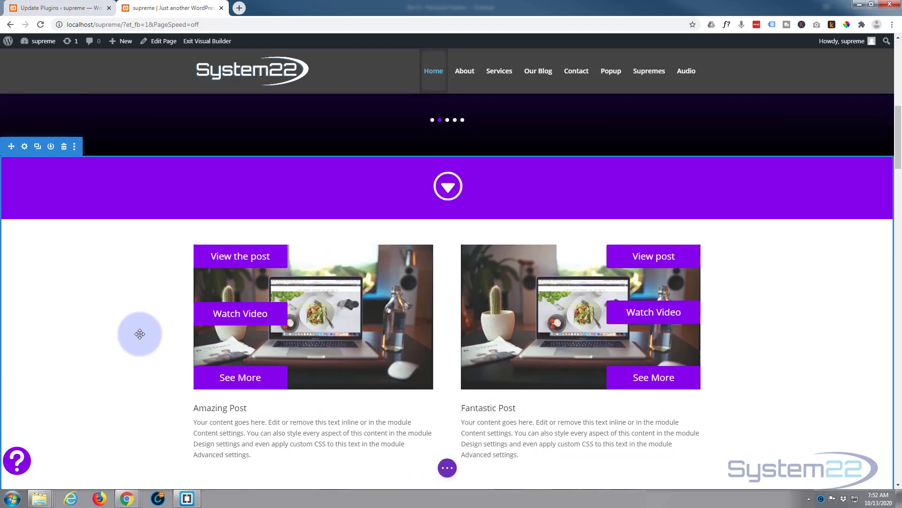
scroll("down", 3)
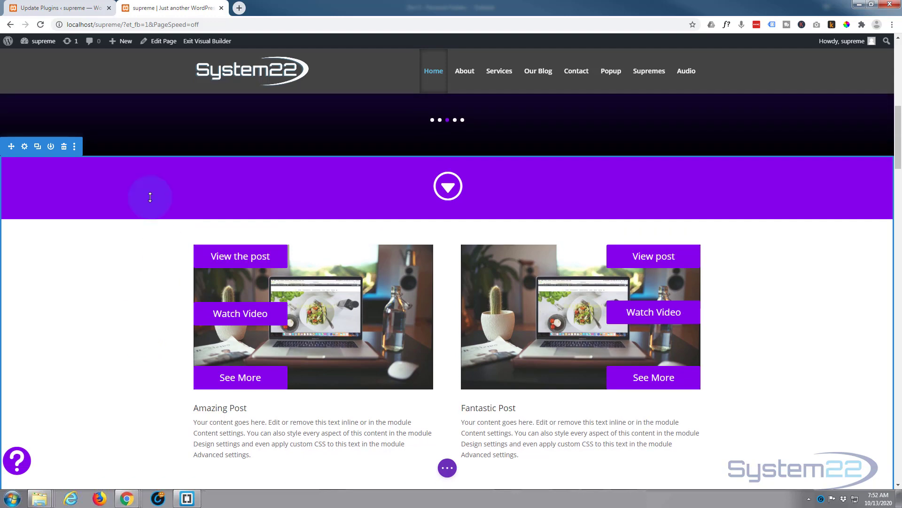
mouse_move(24, 146)
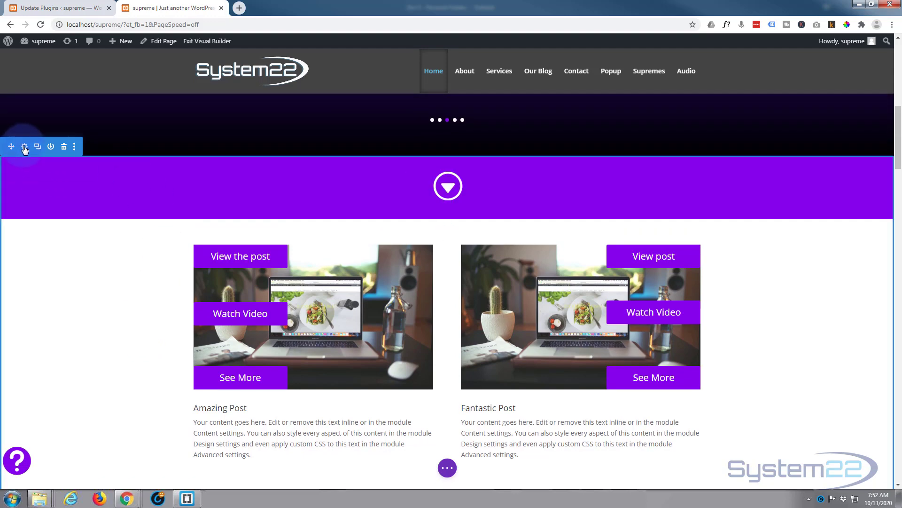
Step: Apply a light-blue background colour to the post section
left_click(24, 146)
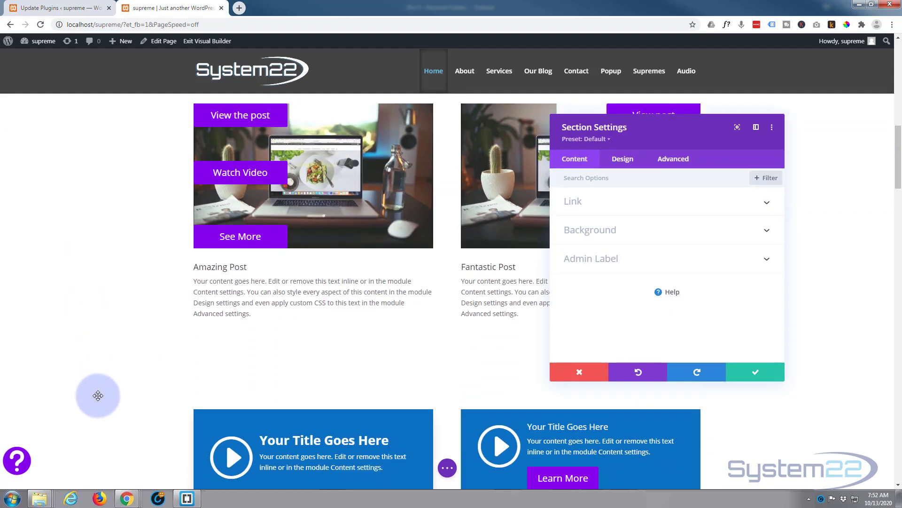
left_click(589, 230)
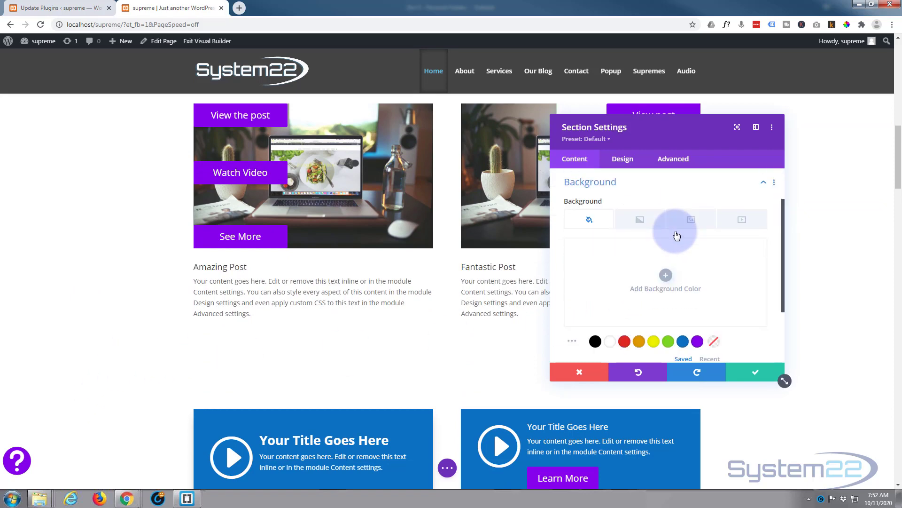
left_click(681, 341)
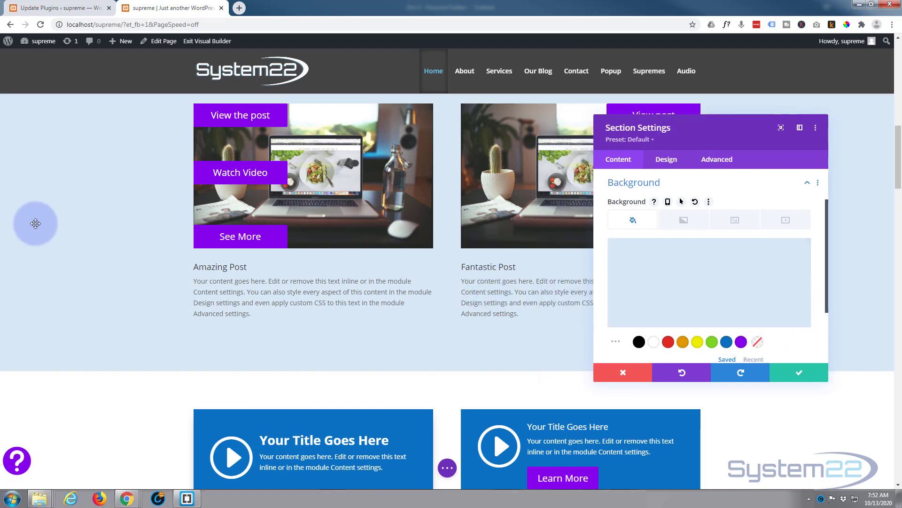
scroll("up", 3)
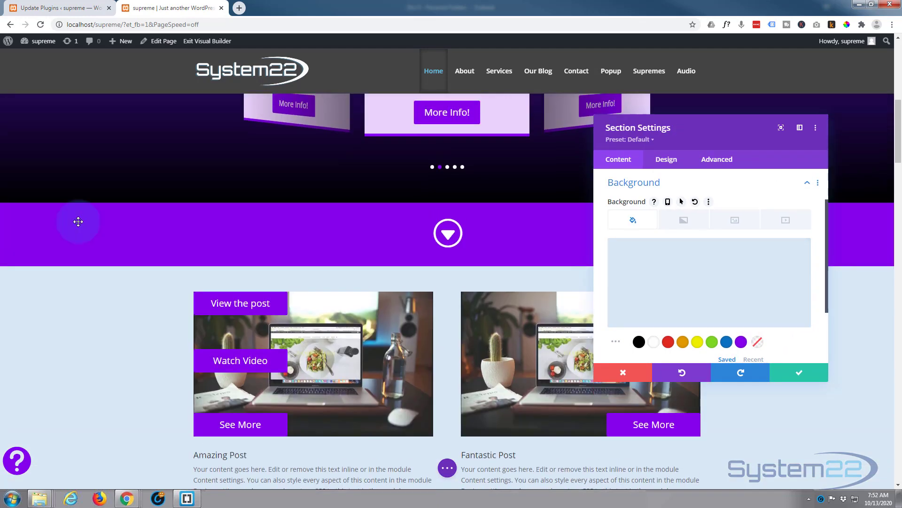
scroll("down", 3)
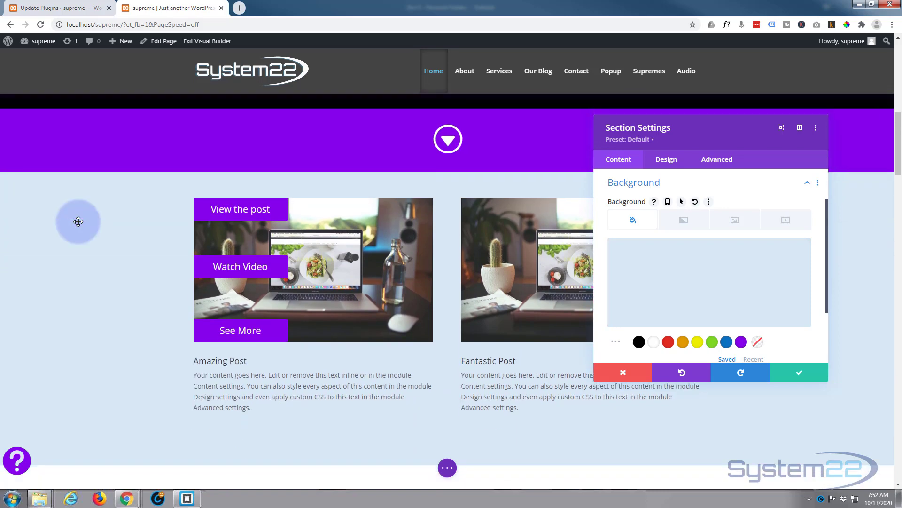
mouse_move(214, 112)
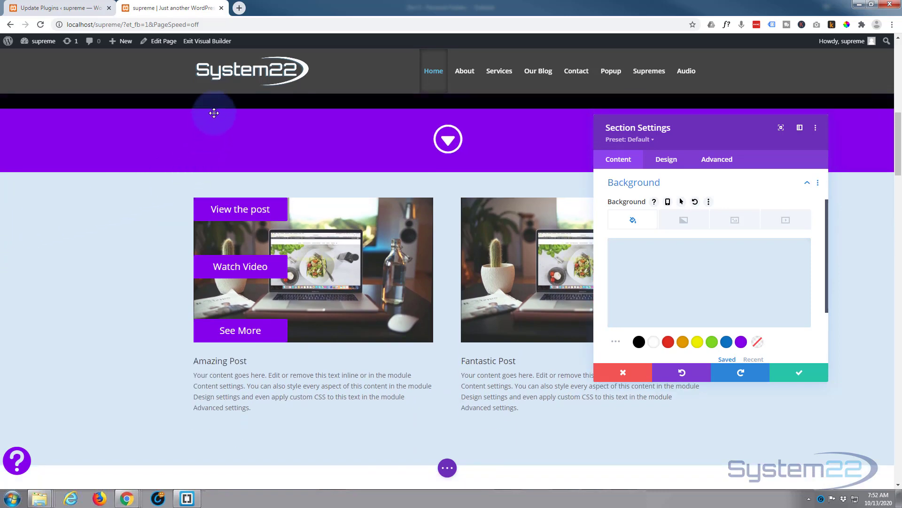
mouse_move(213, 168)
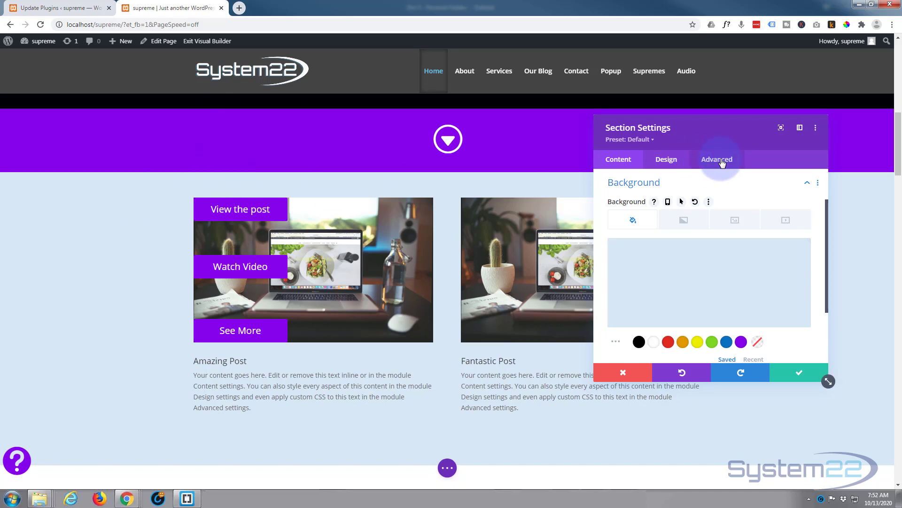
Step: Set the section's horizontal and vertical overflow to Hidden under Advanced > Visibility
left_click(716, 159)
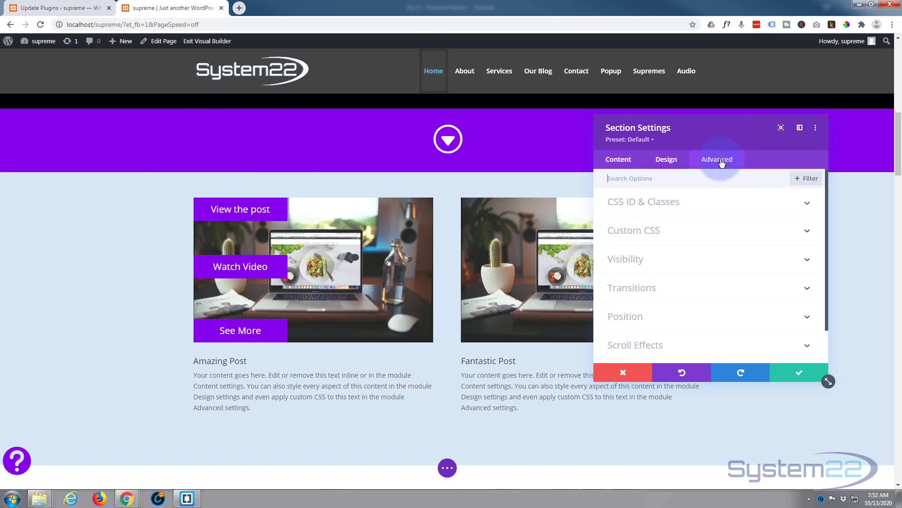
left_click(625, 258)
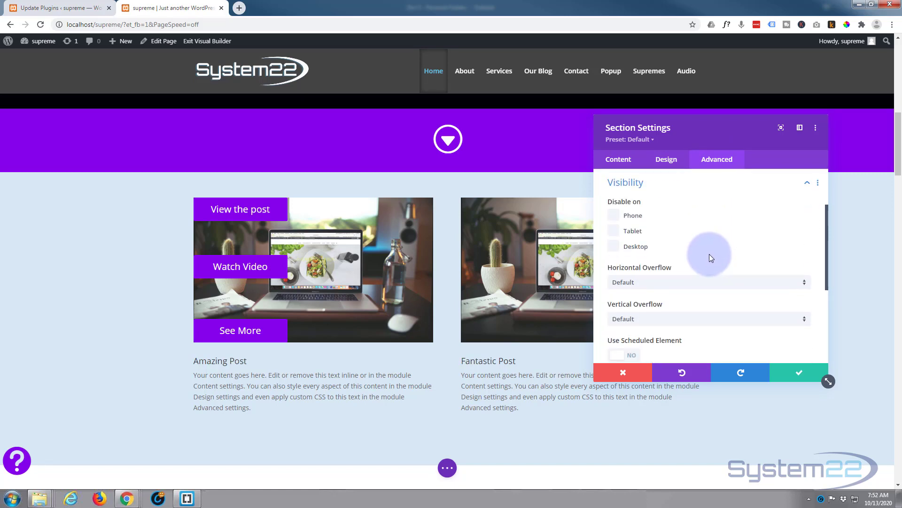
mouse_move(667, 280)
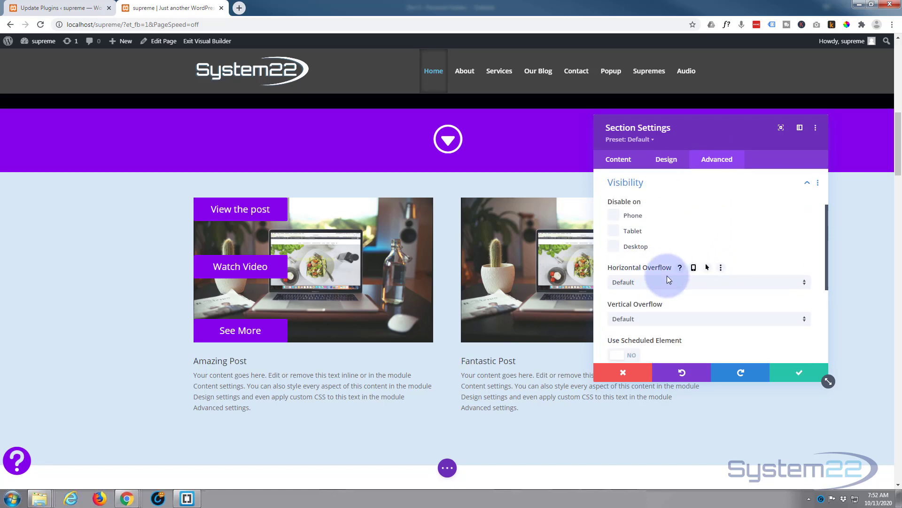
mouse_move(625, 277)
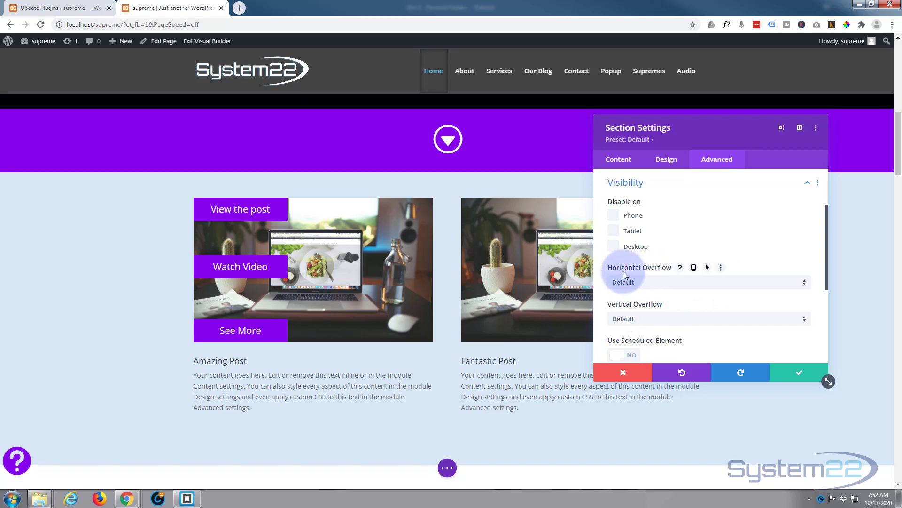
left_click(708, 282)
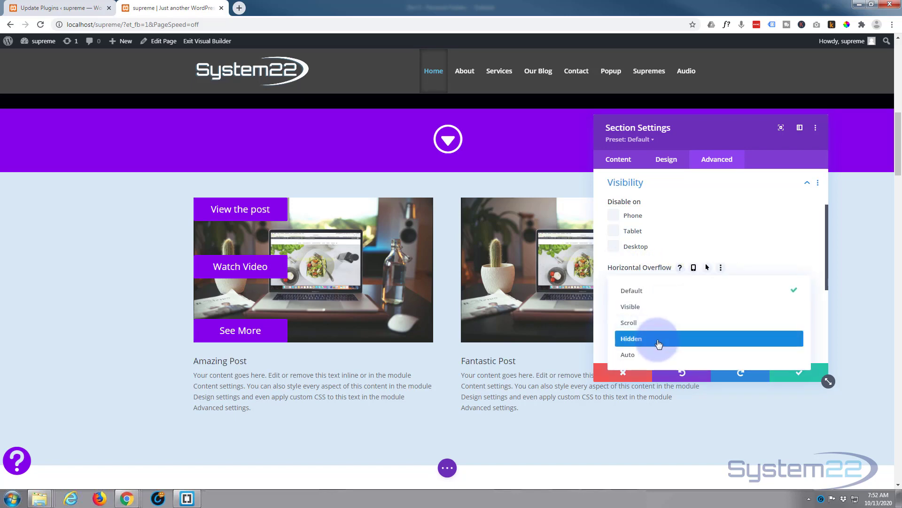
left_click(631, 338)
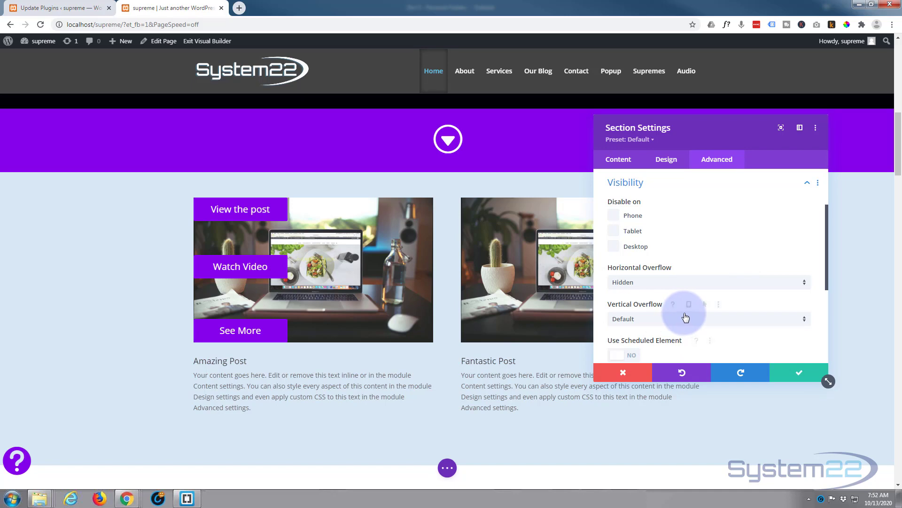
left_click(708, 318)
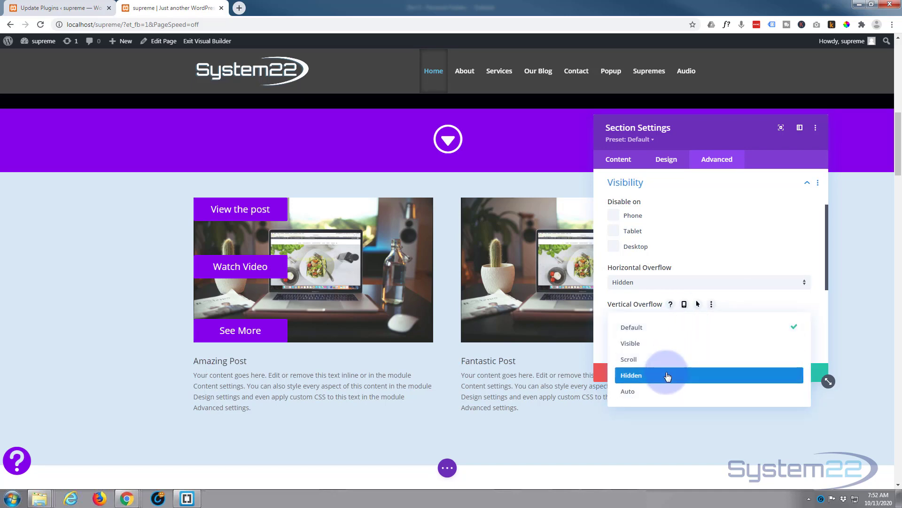
left_click(631, 374)
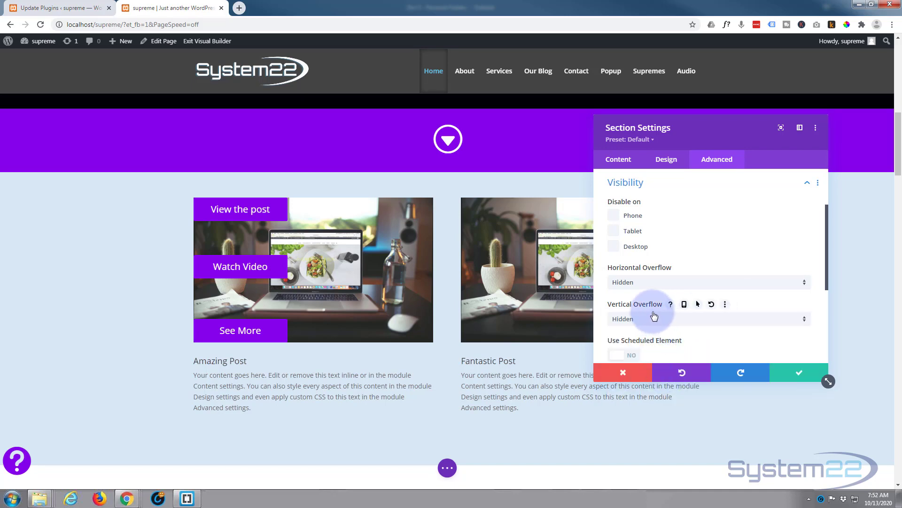
mouse_move(714, 230)
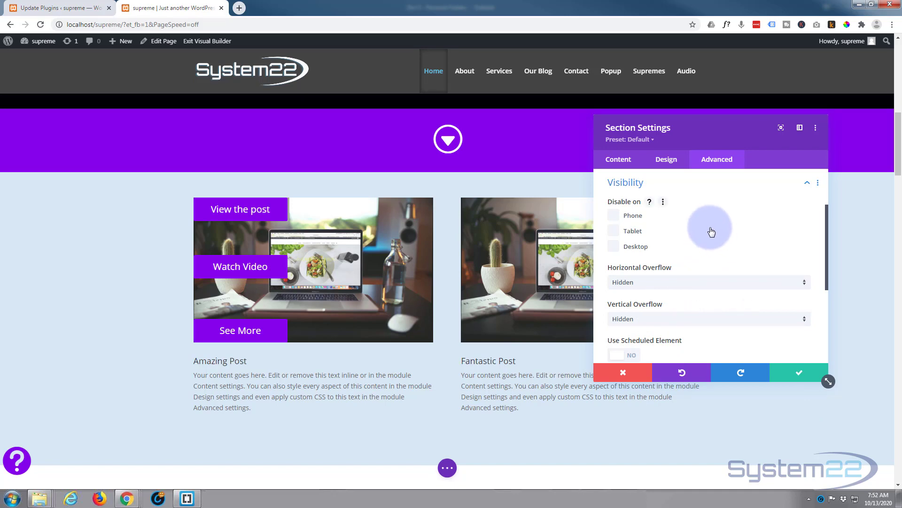
Step: In Design > Sizing, enable hover options for Height and set the hover height to 750px
left_click(666, 159)
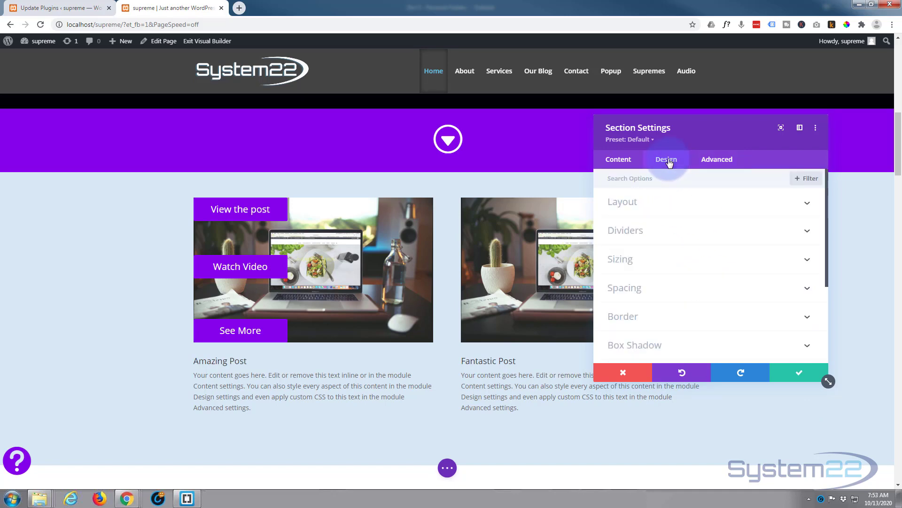
left_click(620, 258)
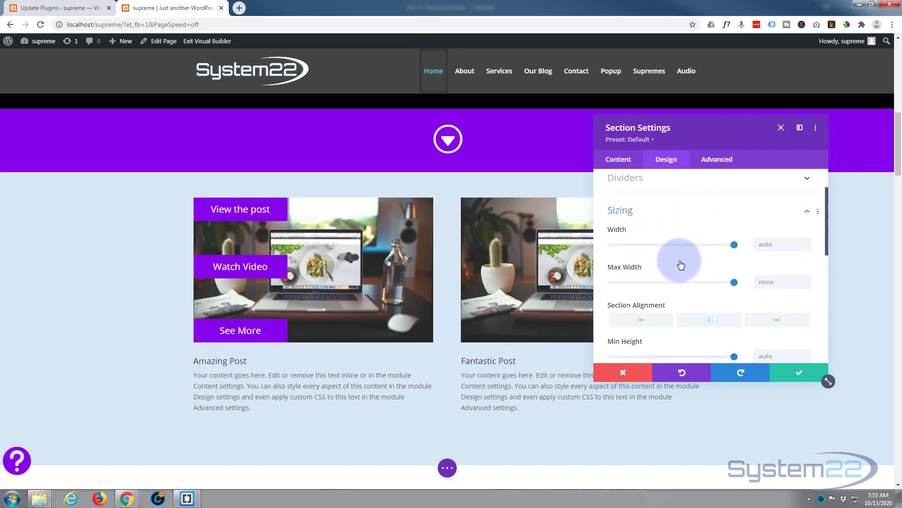
scroll("down", 3)
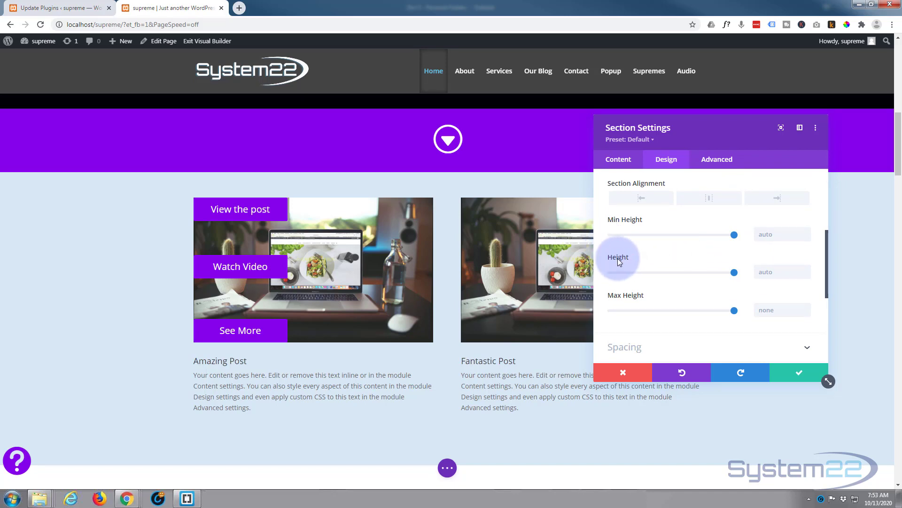
mouse_move(633, 257)
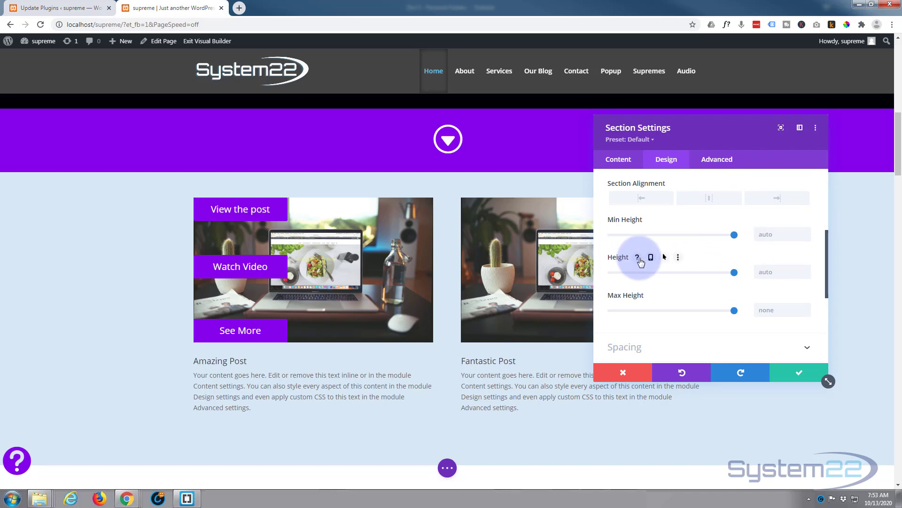
mouse_move(626, 220)
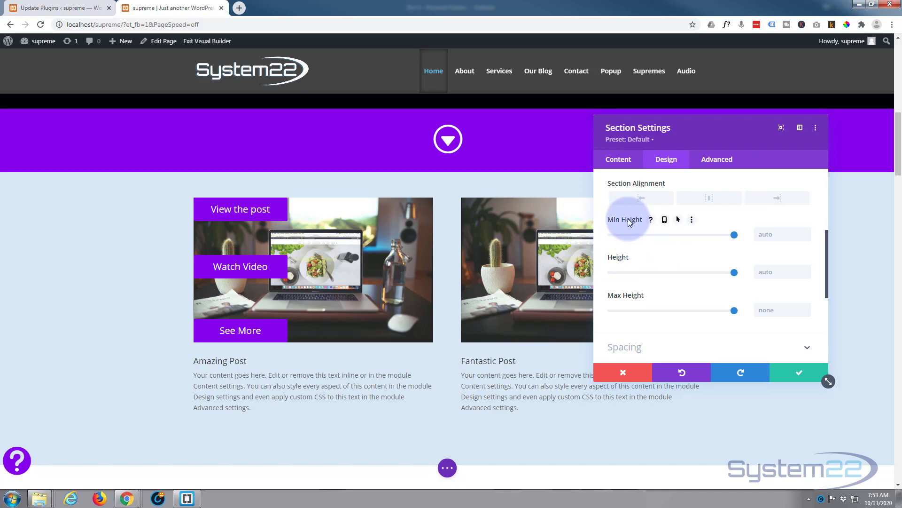
mouse_move(666, 260)
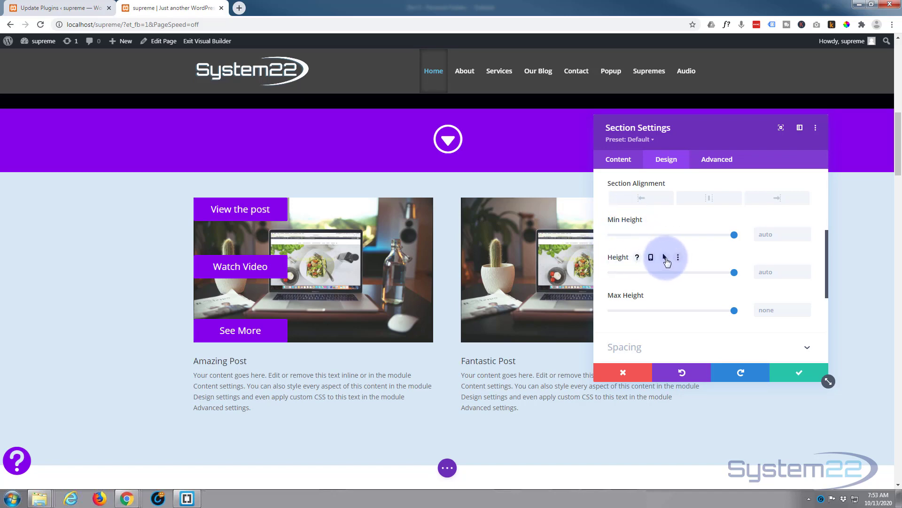
left_click(651, 257)
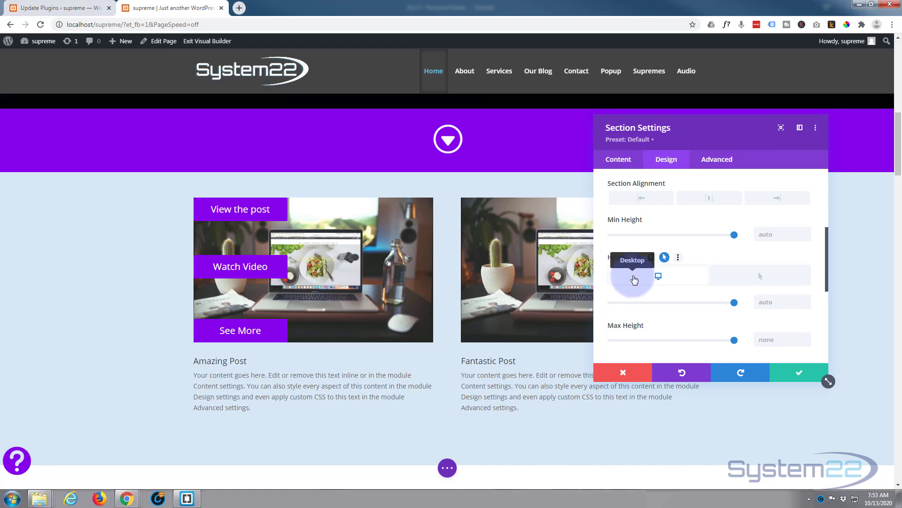
mouse_move(760, 276)
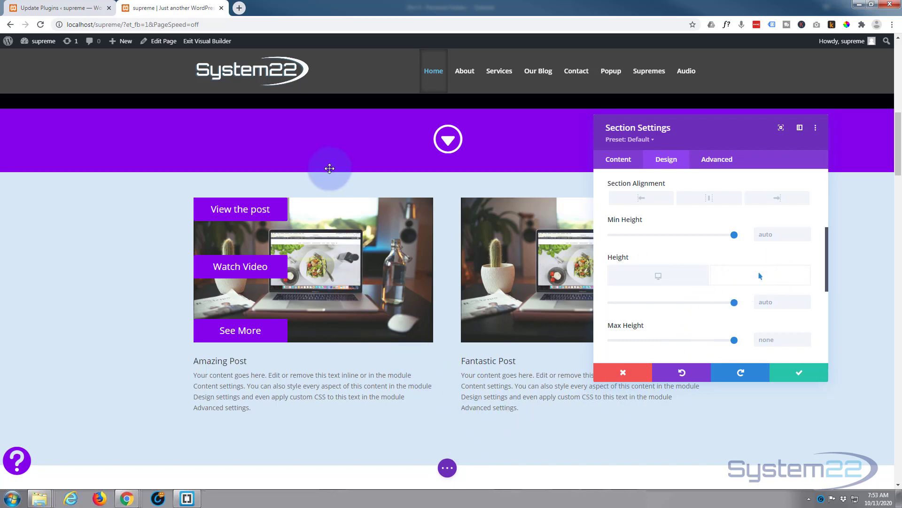
mouse_move(661, 303)
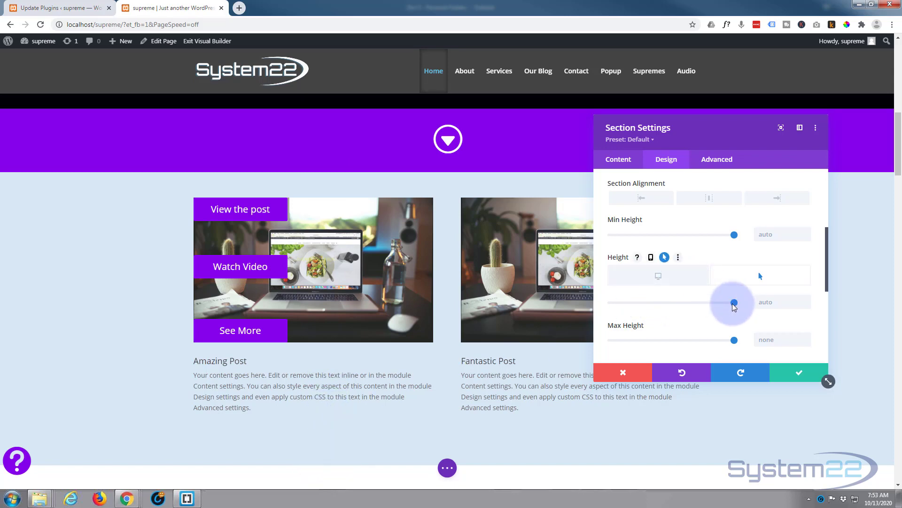
mouse_move(805, 295)
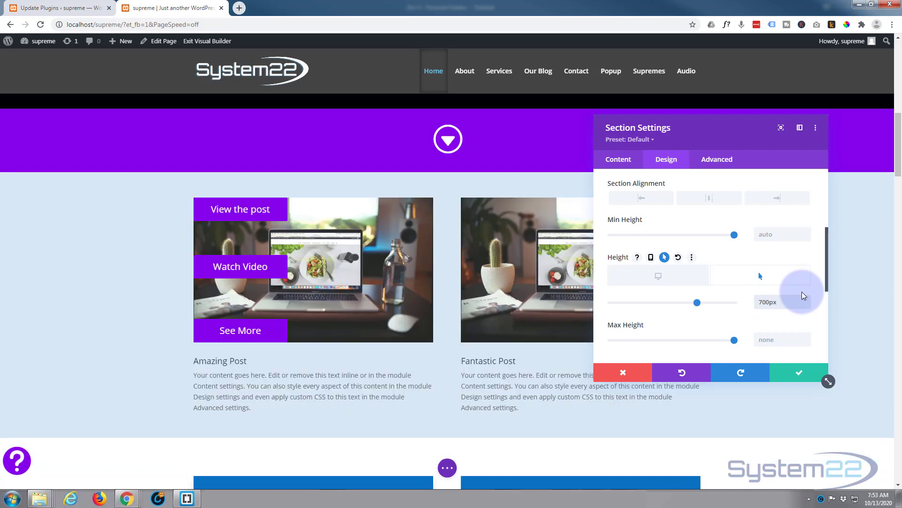
mouse_move(505, 410)
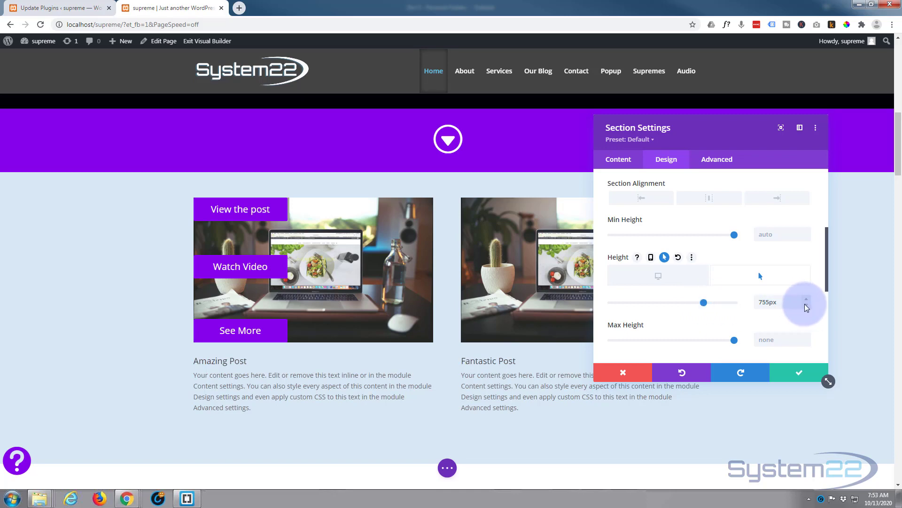
left_click(806, 306)
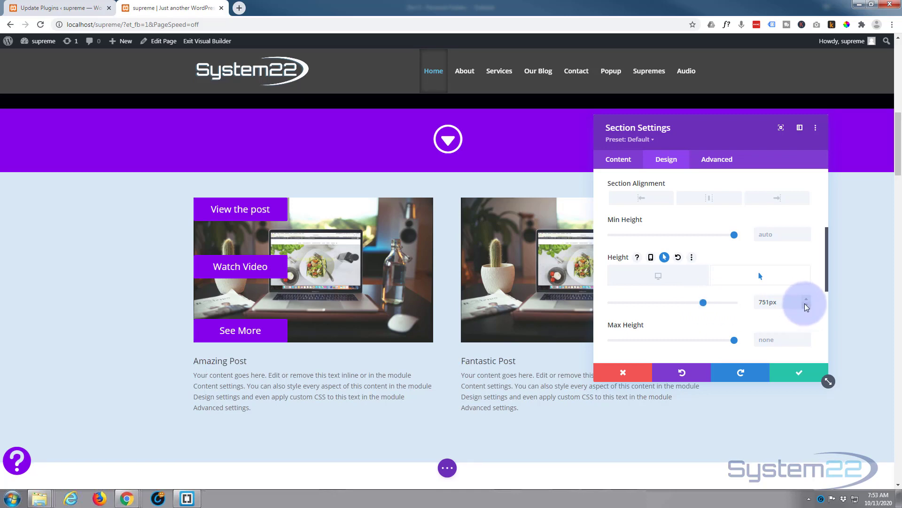
left_click(805, 305)
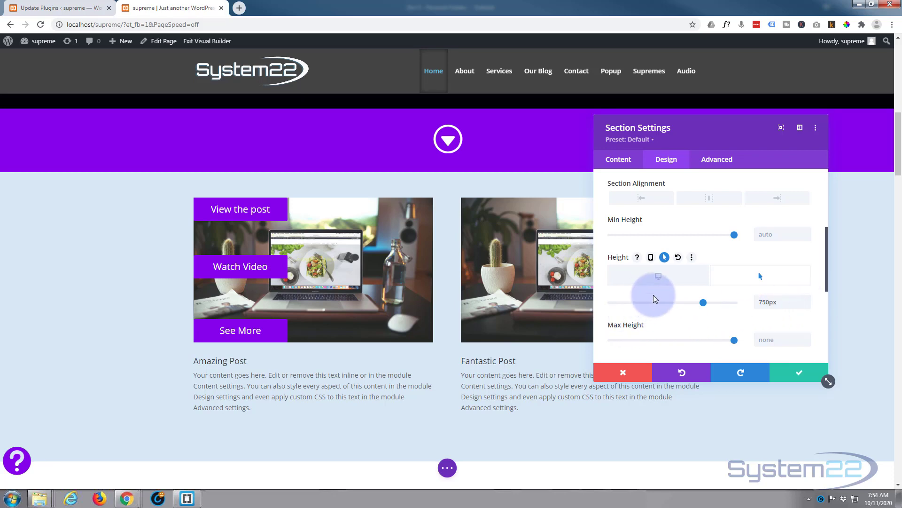
mouse_move(666, 275)
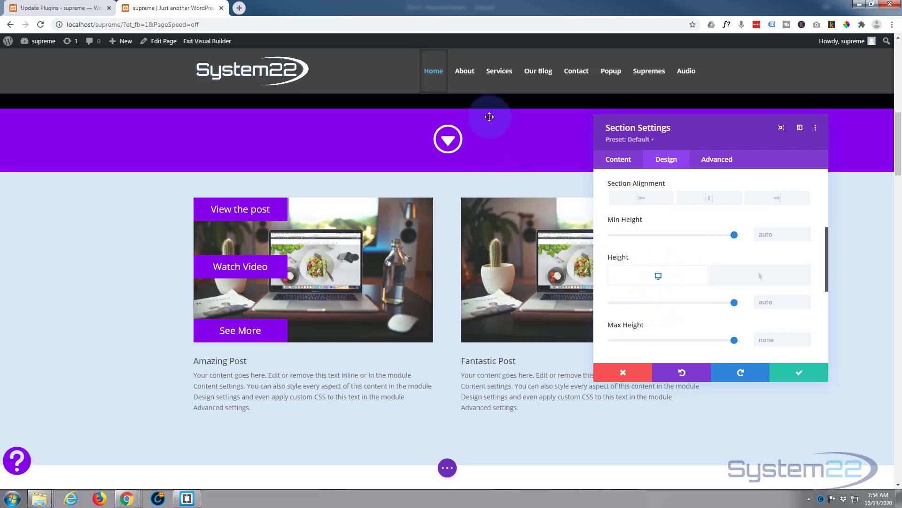
mouse_move(381, 187)
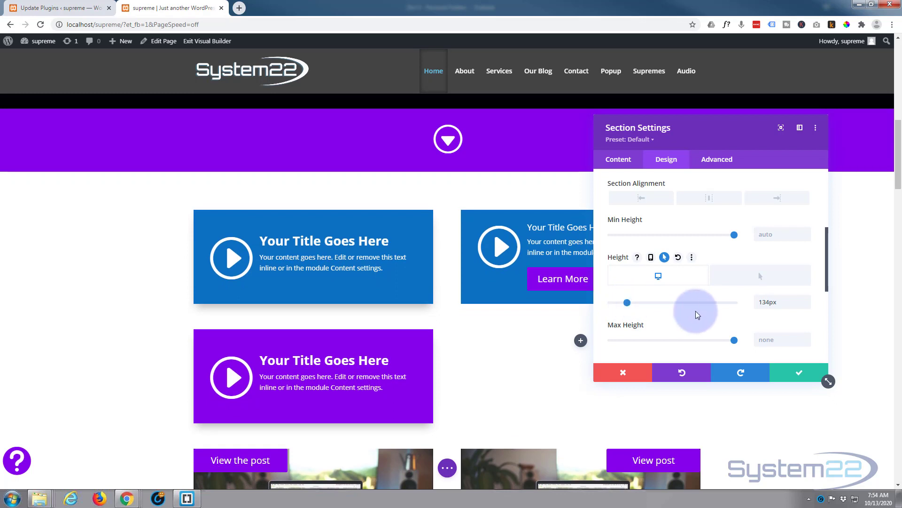
mouse_move(806, 307)
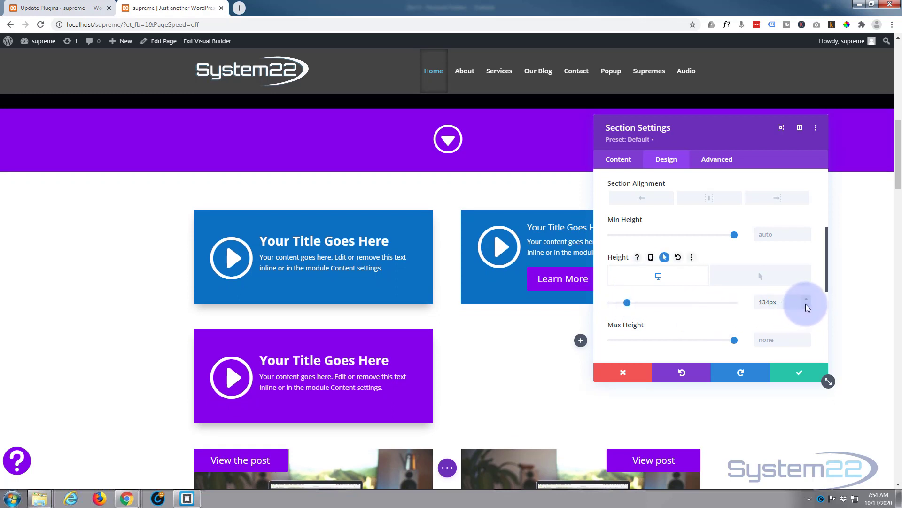
Step: Adjust the section's normal Desktop height slider to 135px
left_click(806, 299)
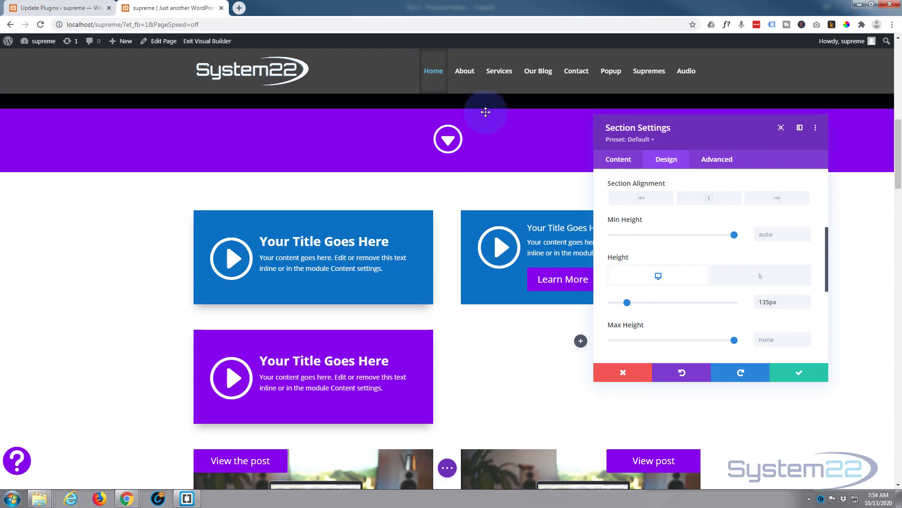
mouse_move(772, 279)
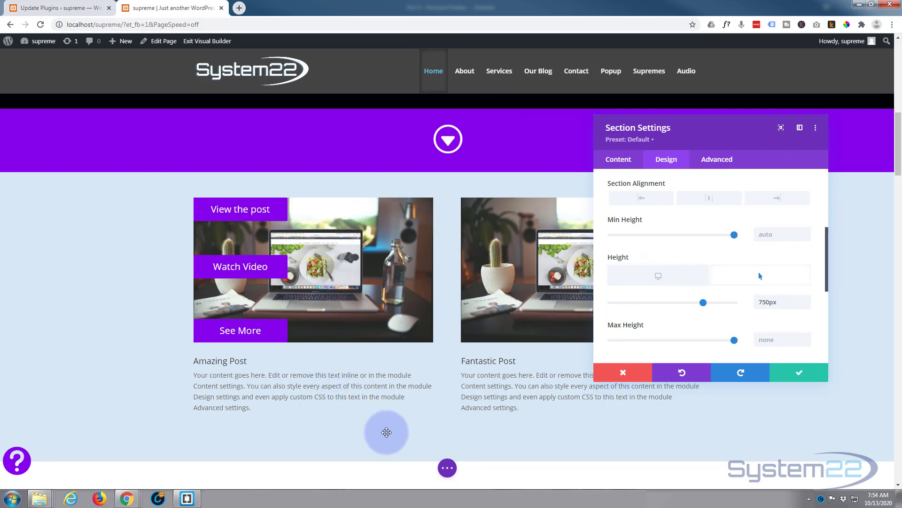
mouse_move(460, 394)
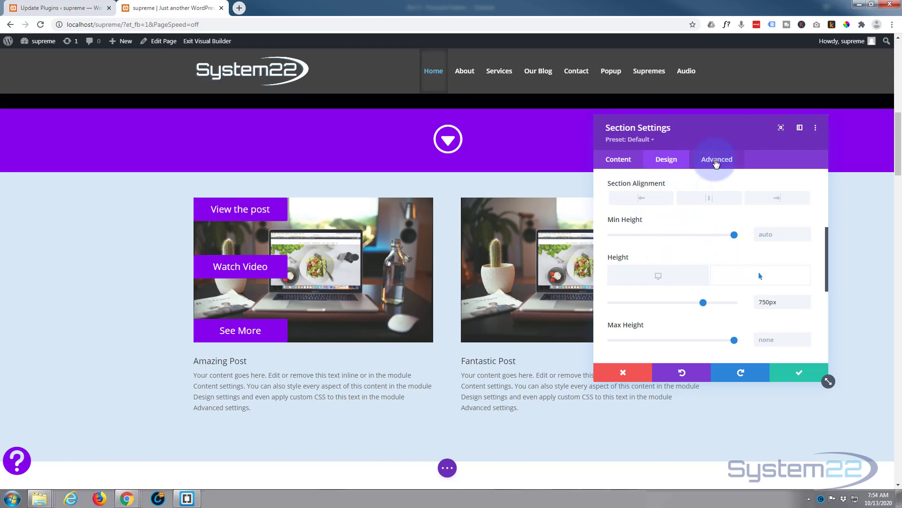
Step: Expand the Transitions options in the section's Advanced settings to set a 500ms delay
left_click(716, 159)
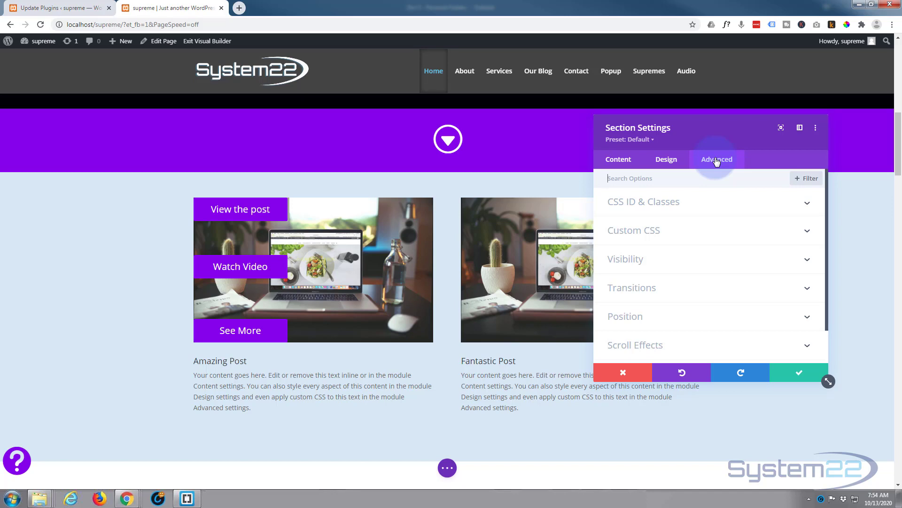
mouse_move(695, 287)
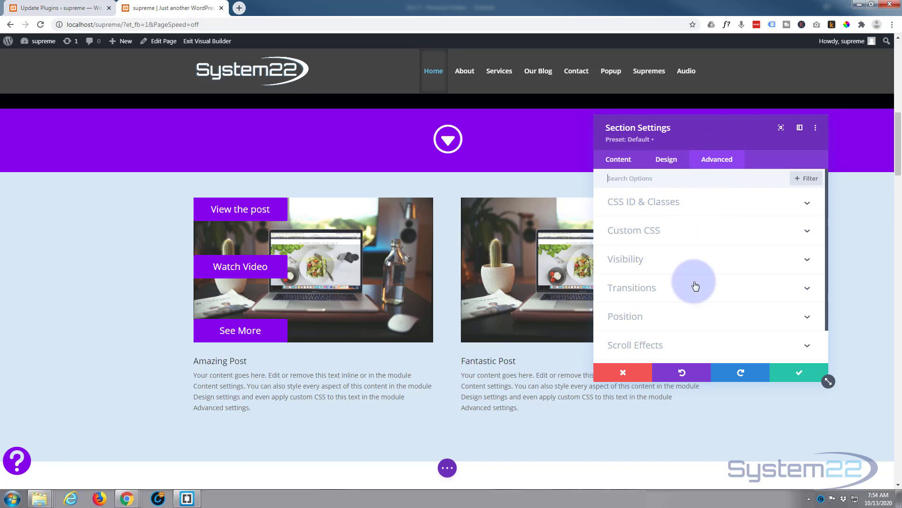
mouse_move(685, 292)
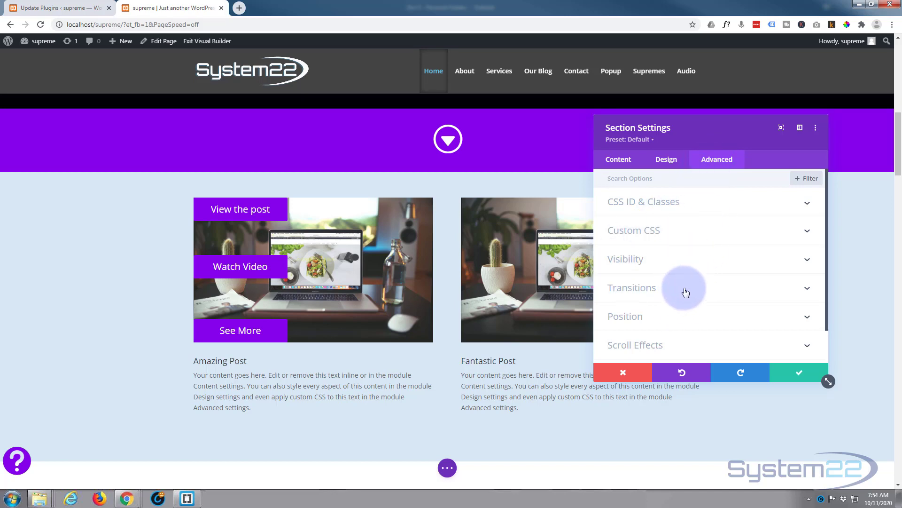
left_click(631, 288)
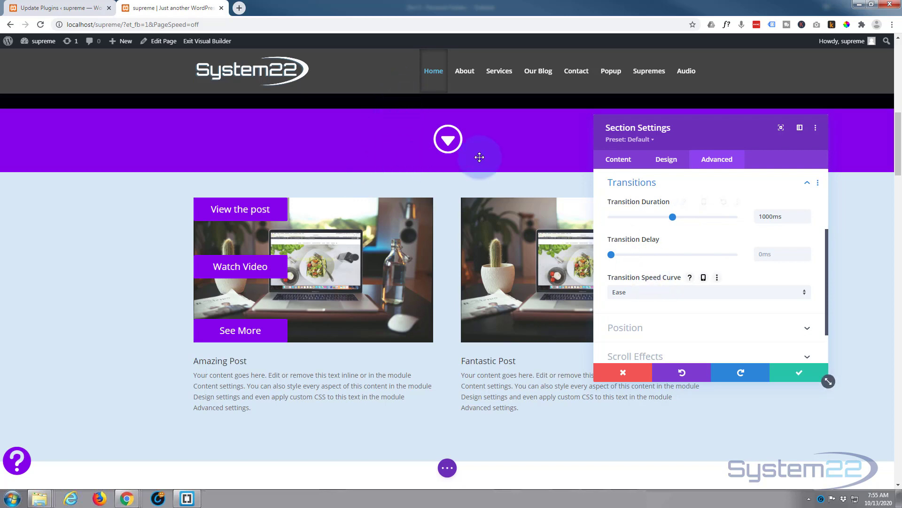
mouse_move(289, 194)
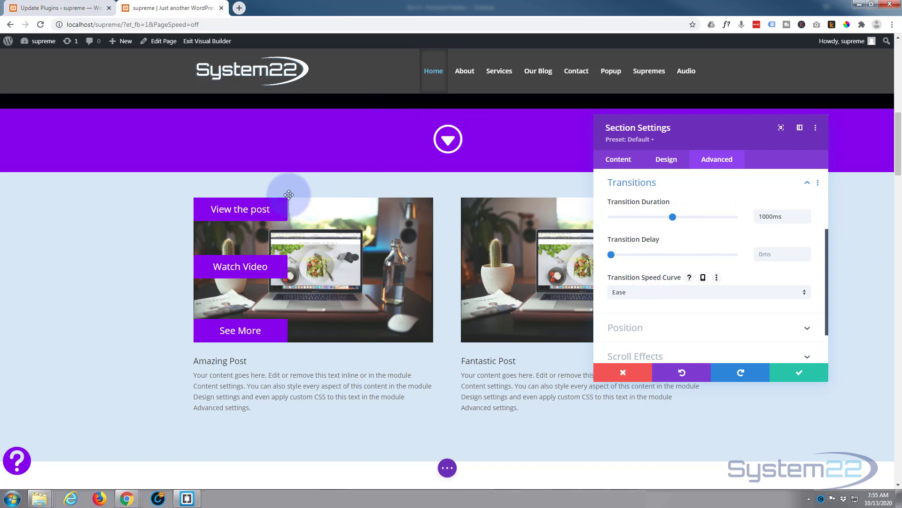
mouse_move(476, 139)
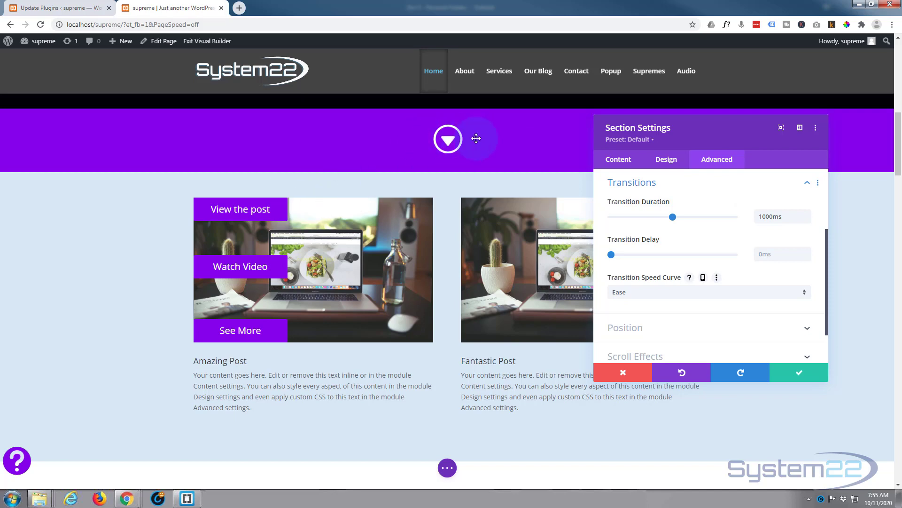
mouse_move(667, 252)
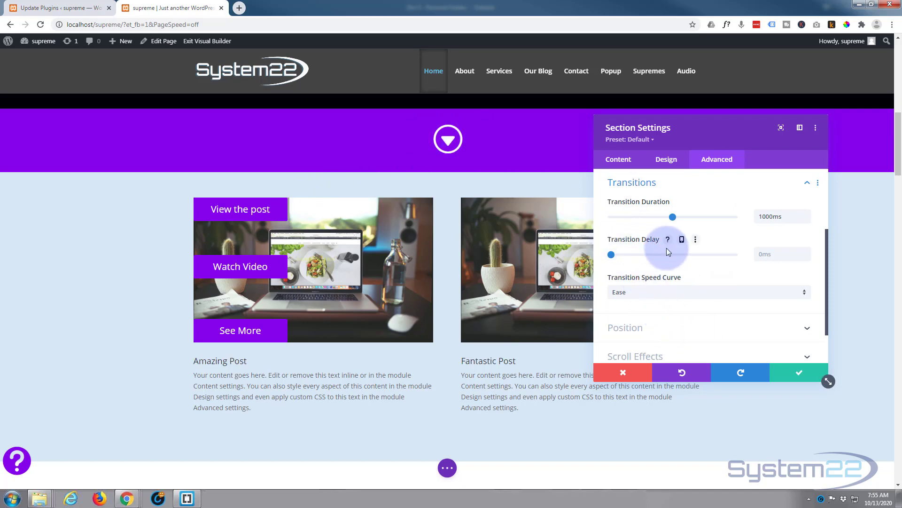
mouse_move(797, 237)
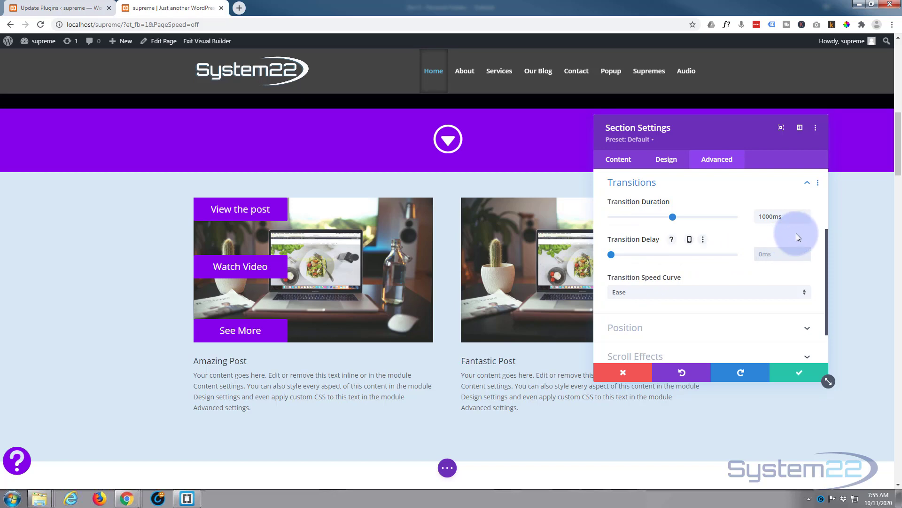
mouse_move(797, 237)
type("500")
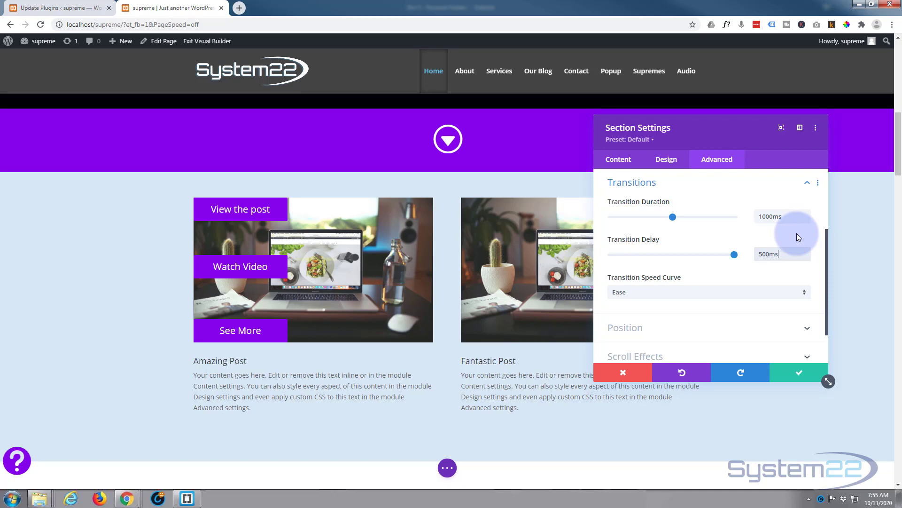
mouse_move(540, 261)
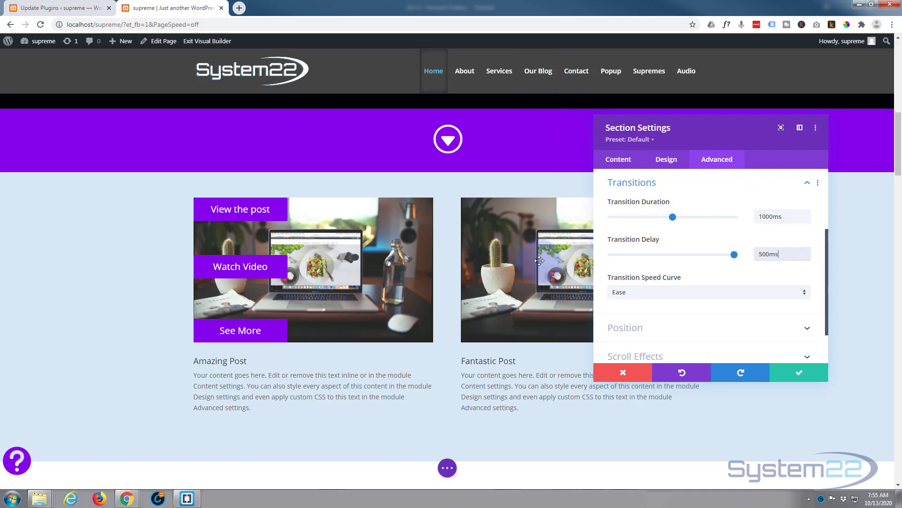
mouse_move(517, 137)
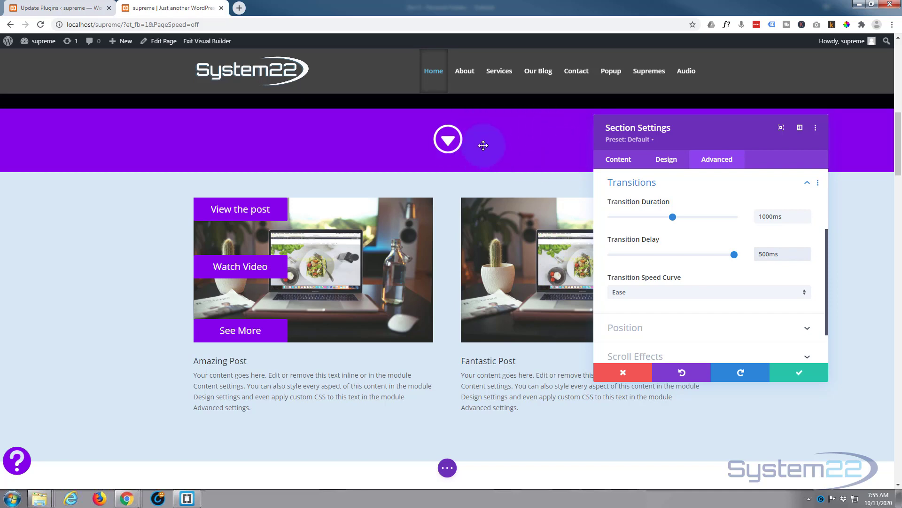
mouse_move(738, 310)
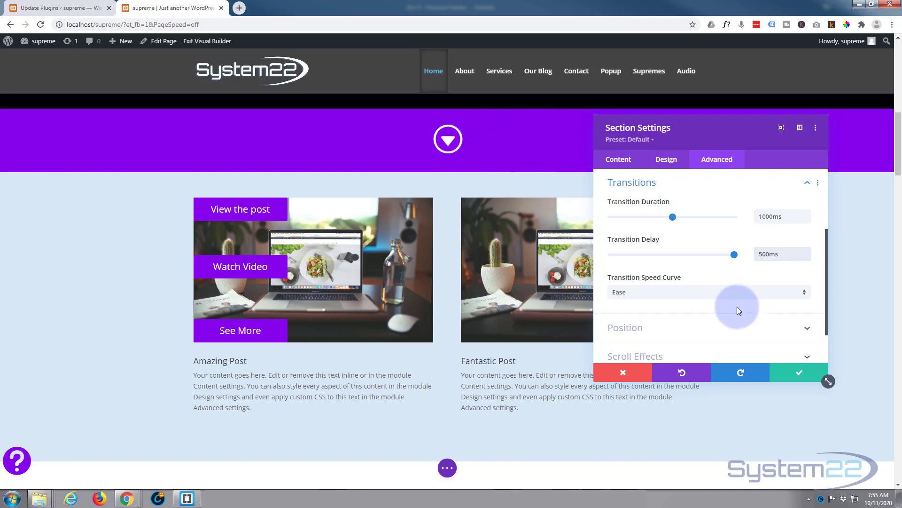
mouse_move(620, 290)
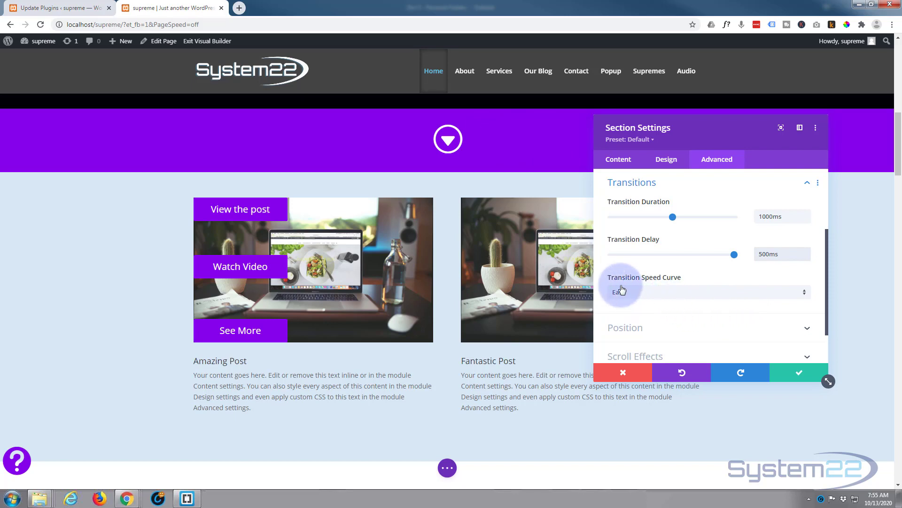
Step: Set the transition speed curve to Ease-In-Out and save the section settings
left_click(708, 292)
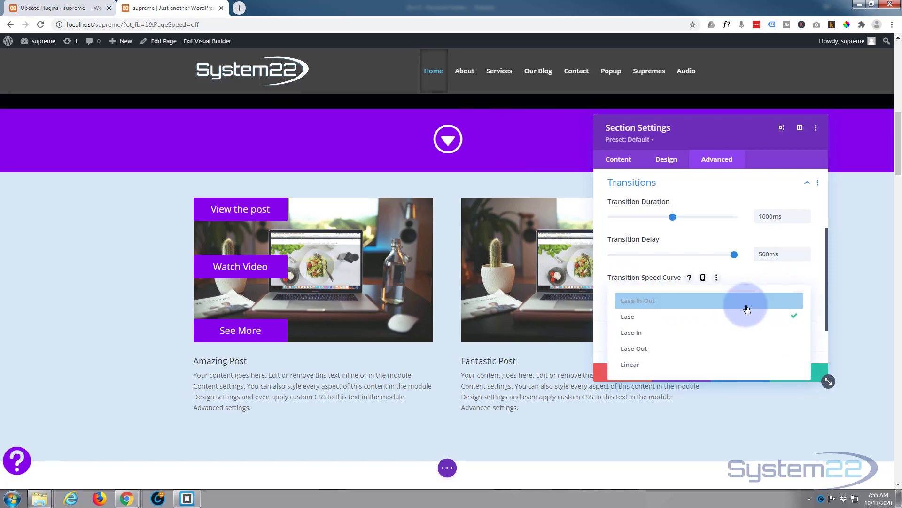
left_click(637, 300)
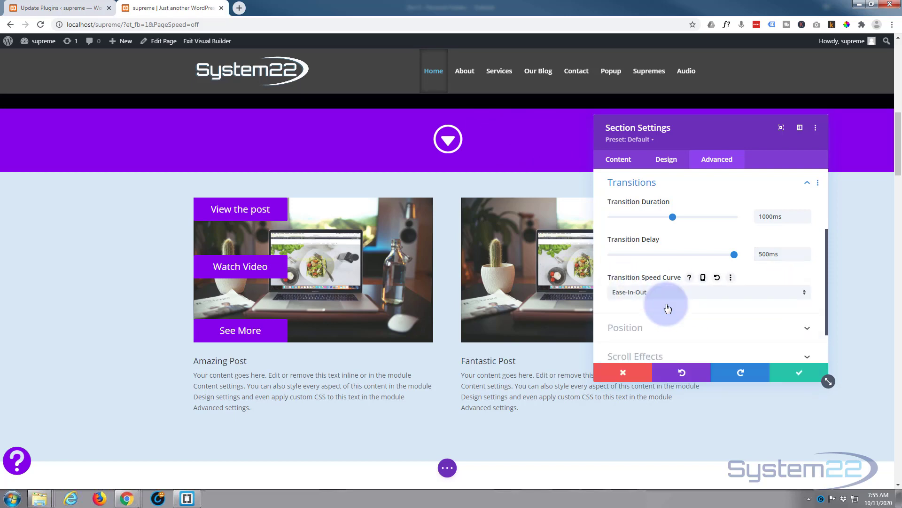
left_click(709, 292)
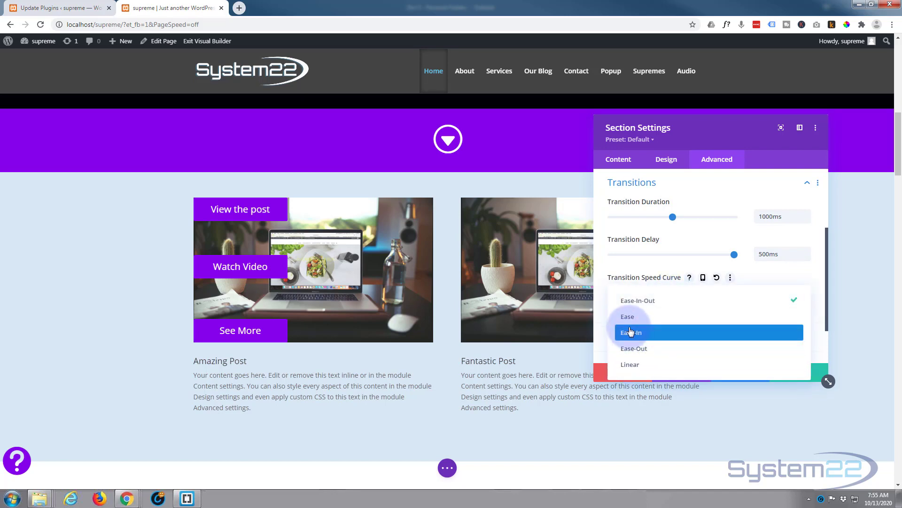
mouse_move(638, 307)
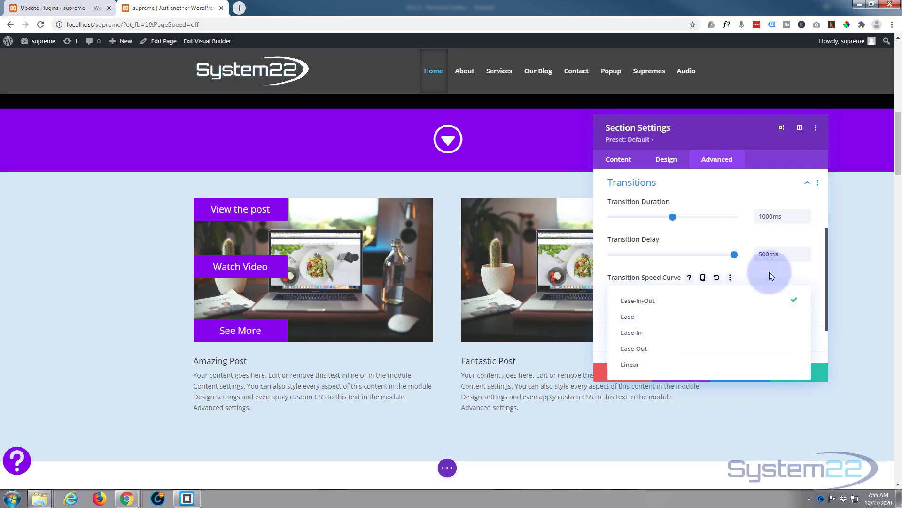
left_click(637, 300)
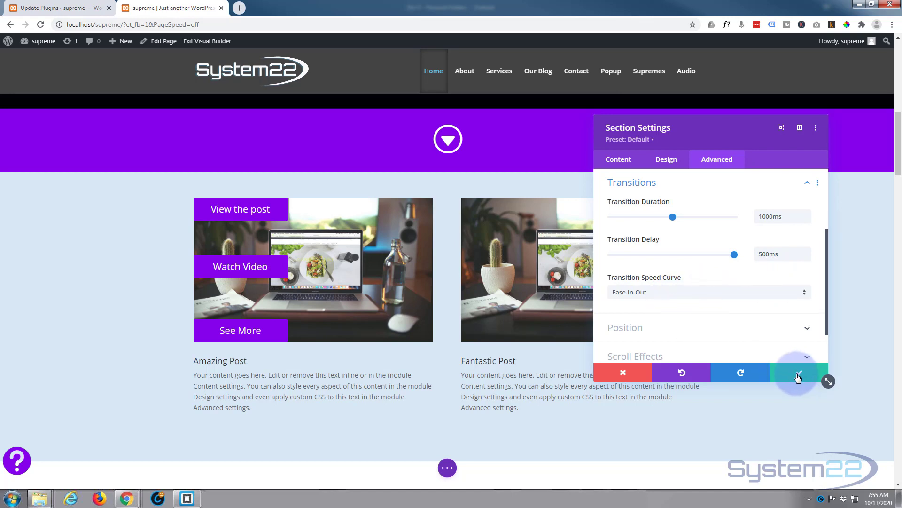
mouse_move(797, 372)
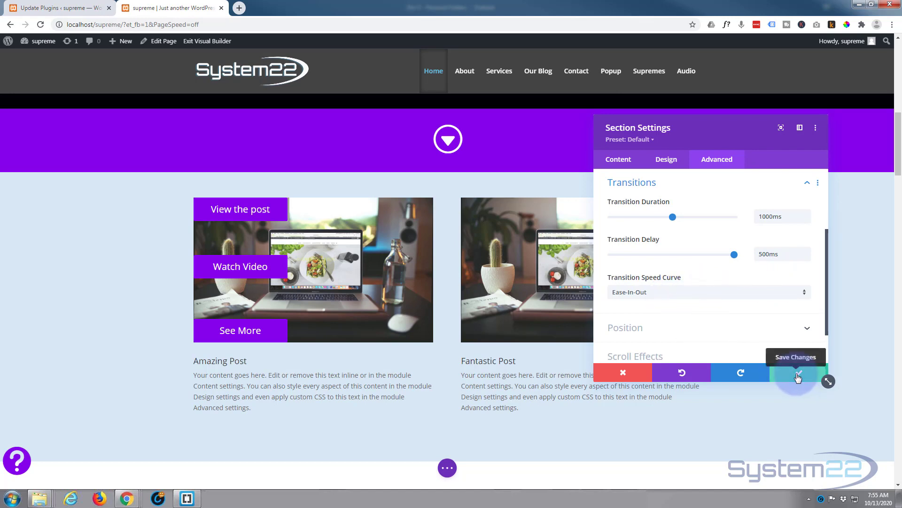
left_click(796, 377)
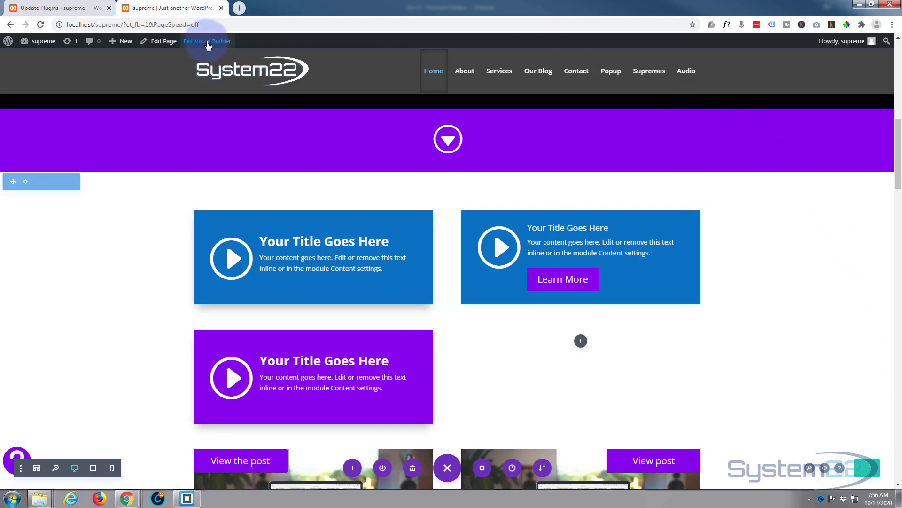
Step: Exit the Visual Builder and scroll the live home page down to the purple arrow bar
left_click(208, 41)
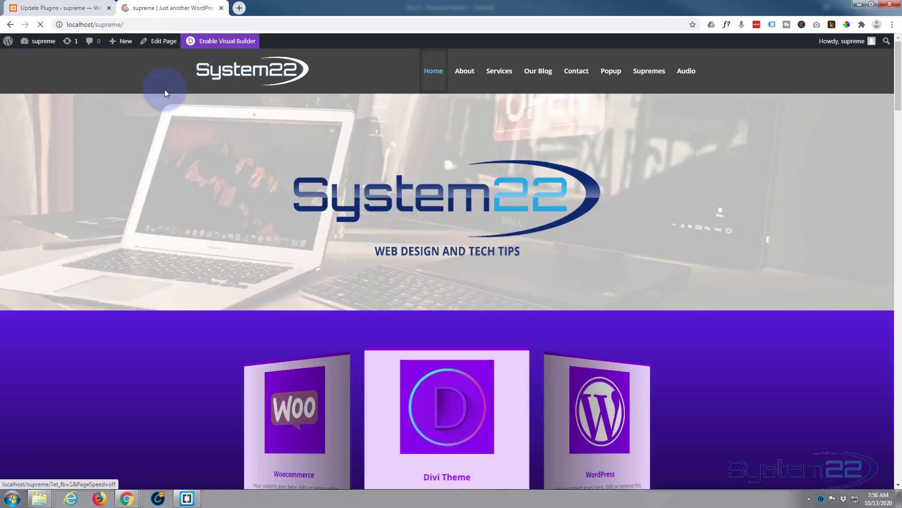
scroll("down", 3)
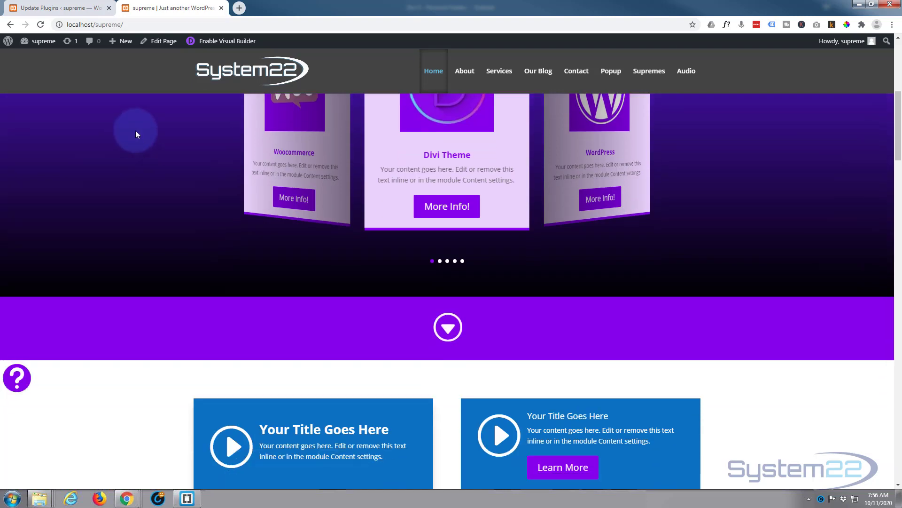
scroll("down", 3)
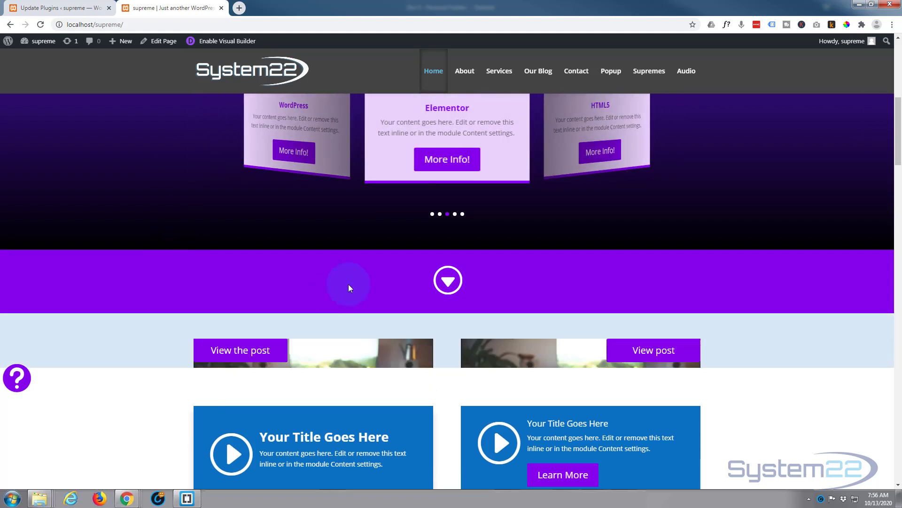
scroll("down", 3)
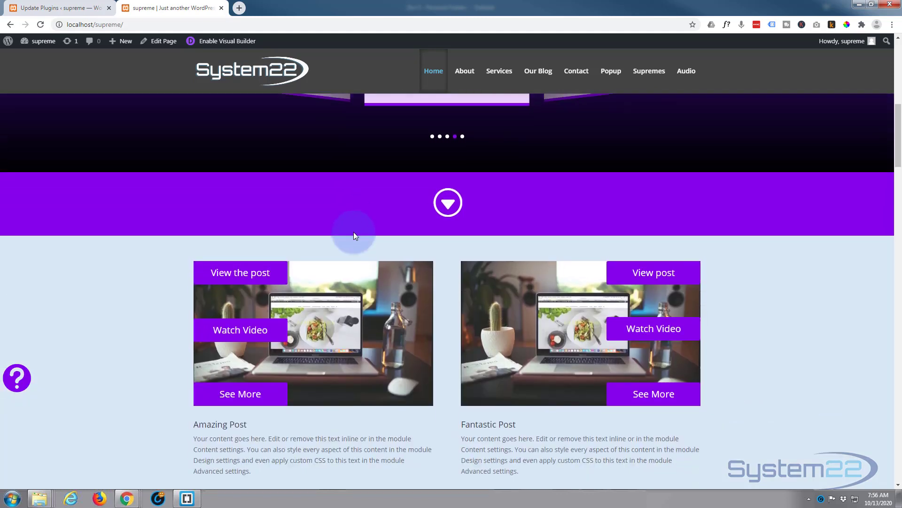
scroll("down", 3)
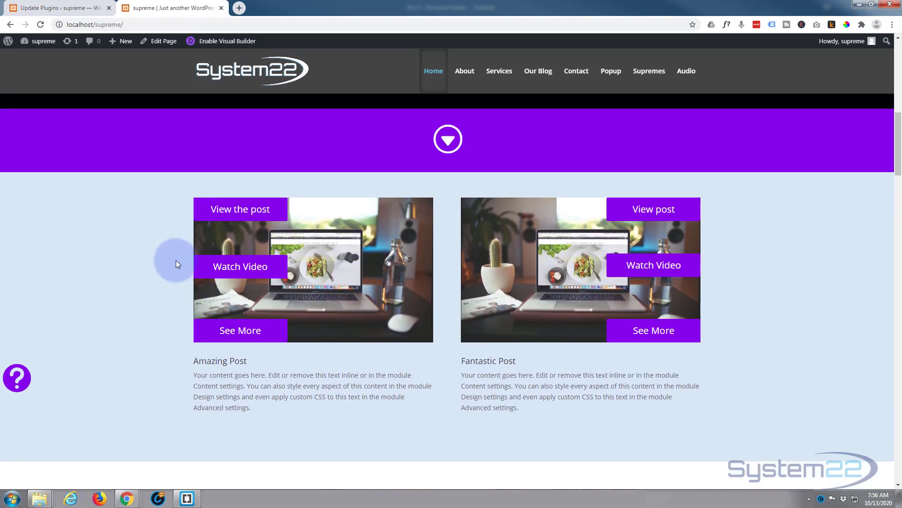
scroll("down", 3)
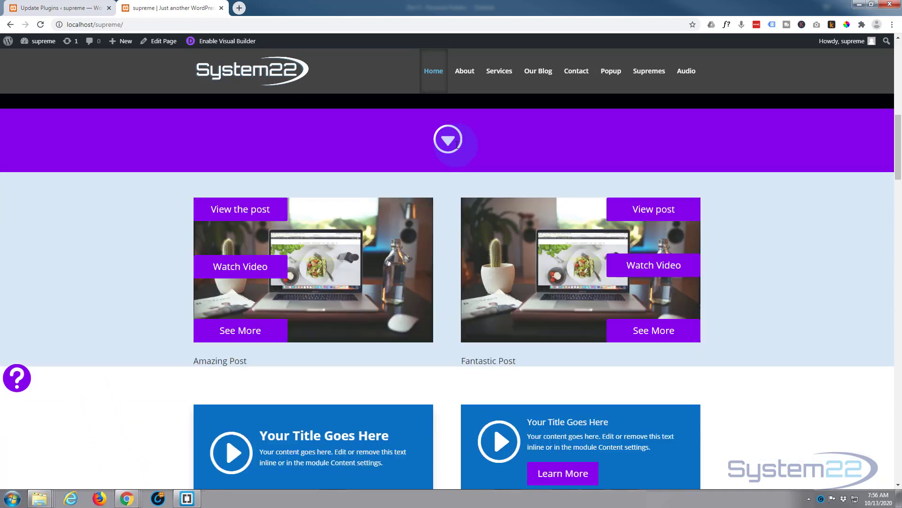
scroll("down", 3)
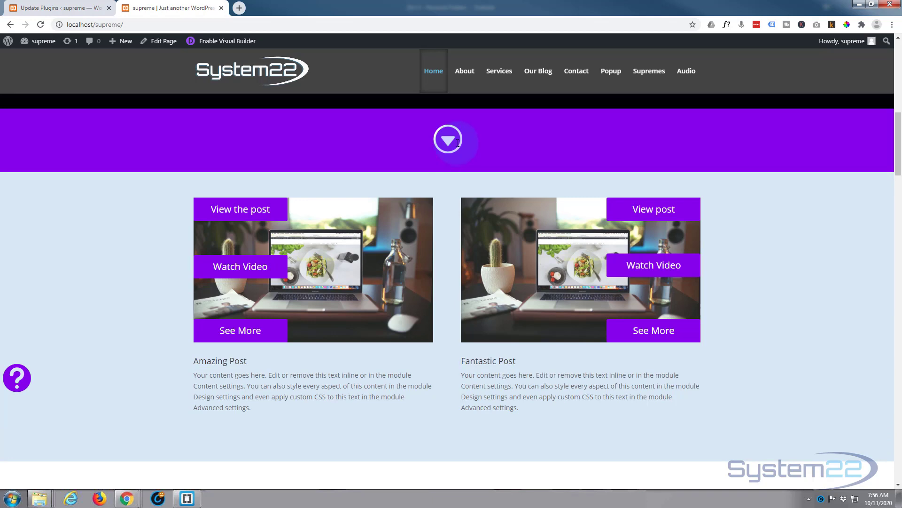
mouse_move(123, 465)
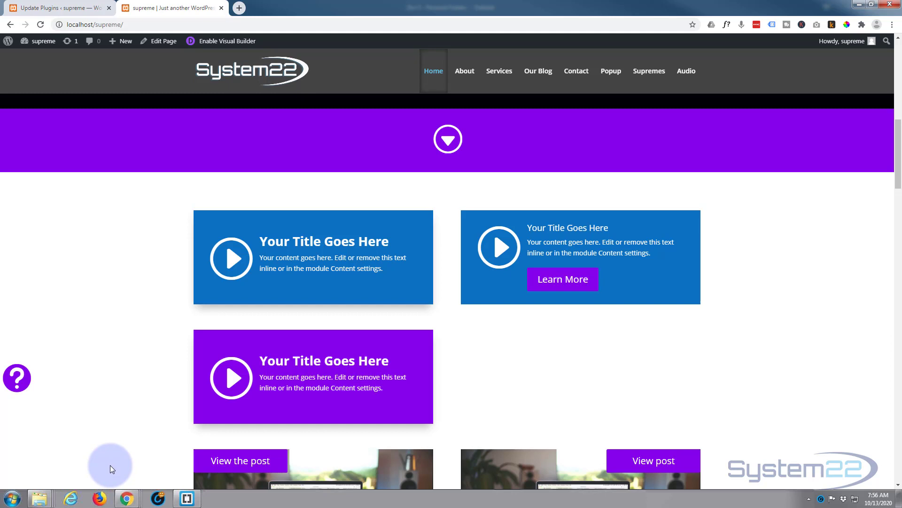
mouse_move(113, 462)
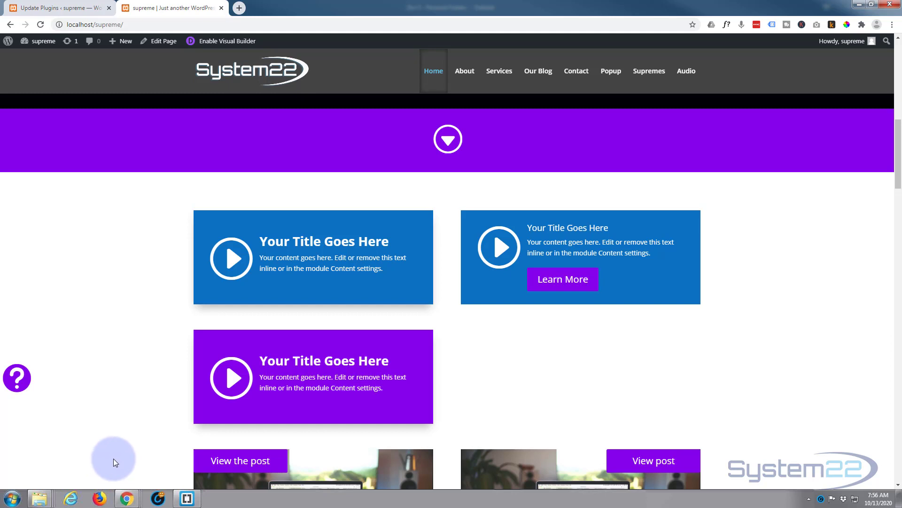